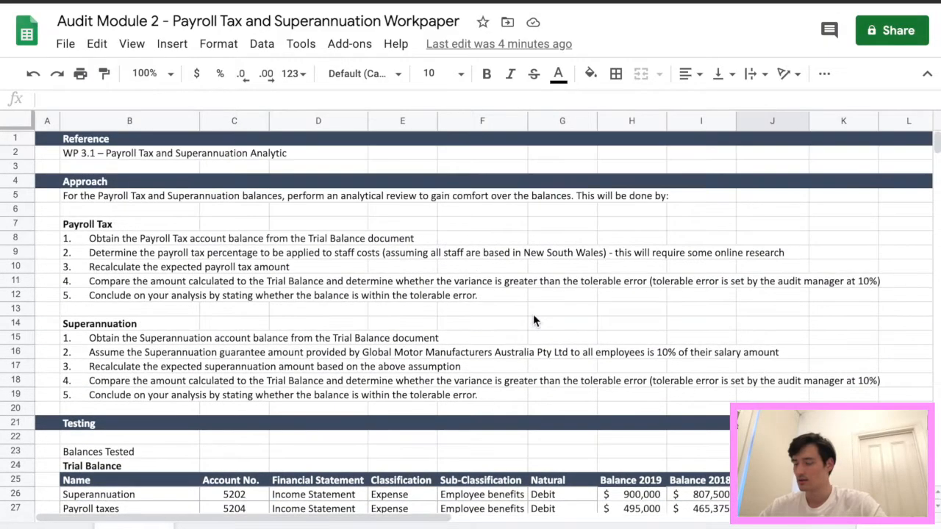
Copy the divider band, table header and Payroll taxes row to below row 32.
scroll("down", 3)
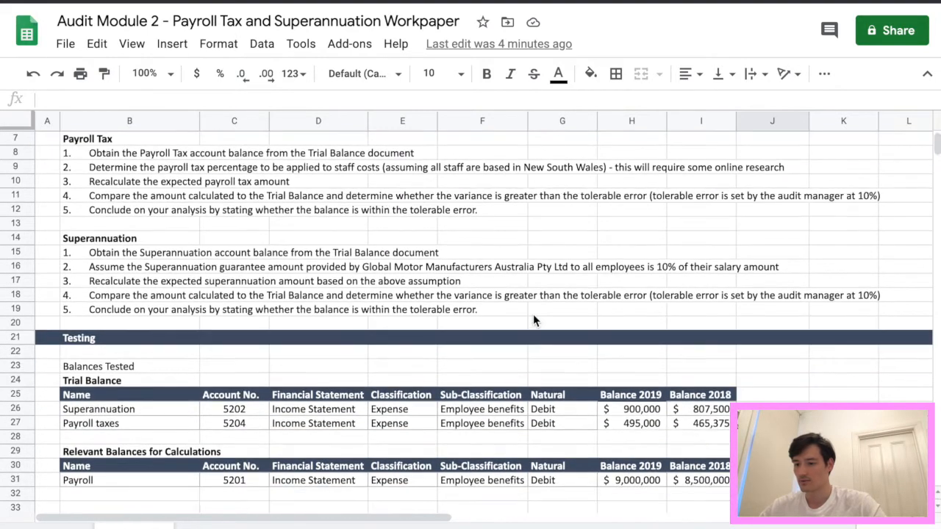
scroll("down", 3)
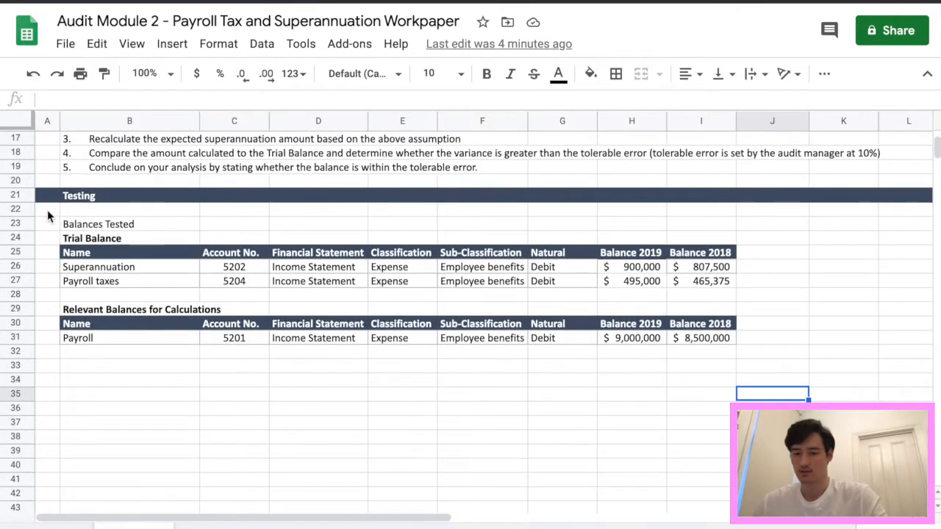
left_click(15, 196)
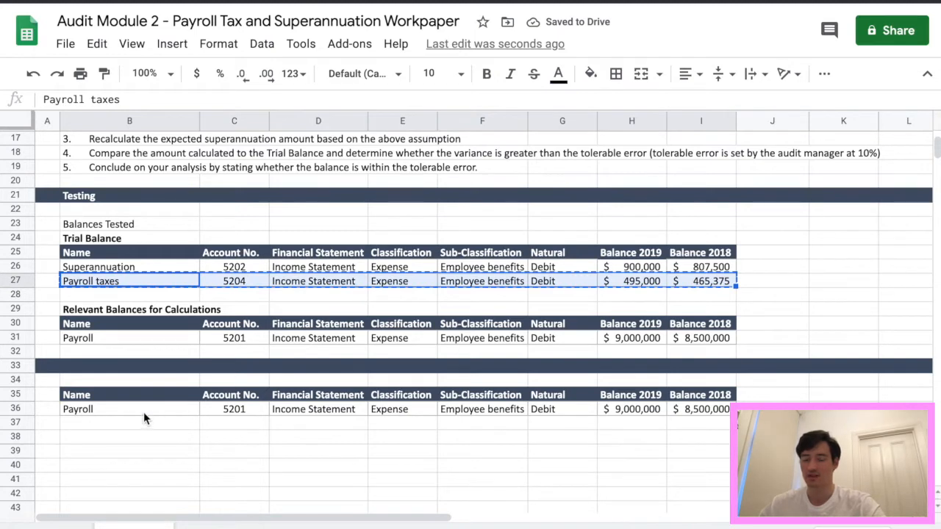
scroll("down", 3)
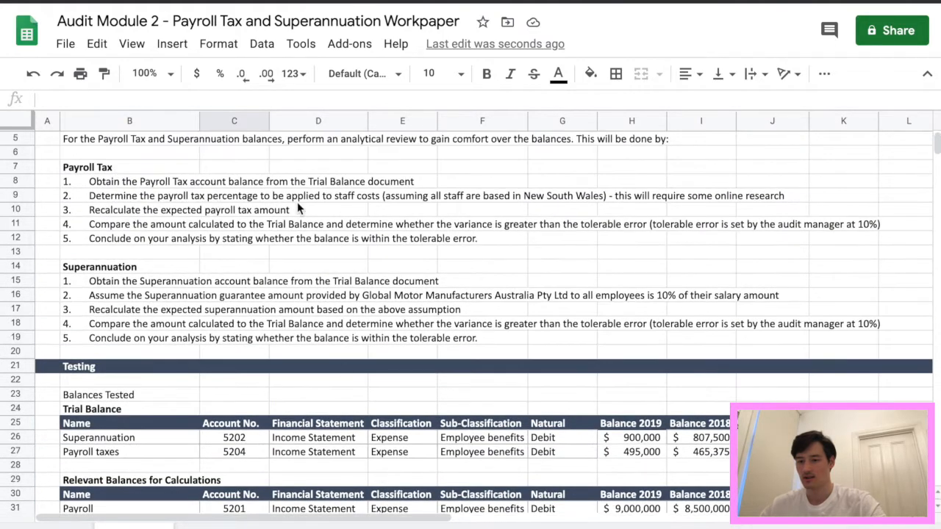
mouse_move(313, 181)
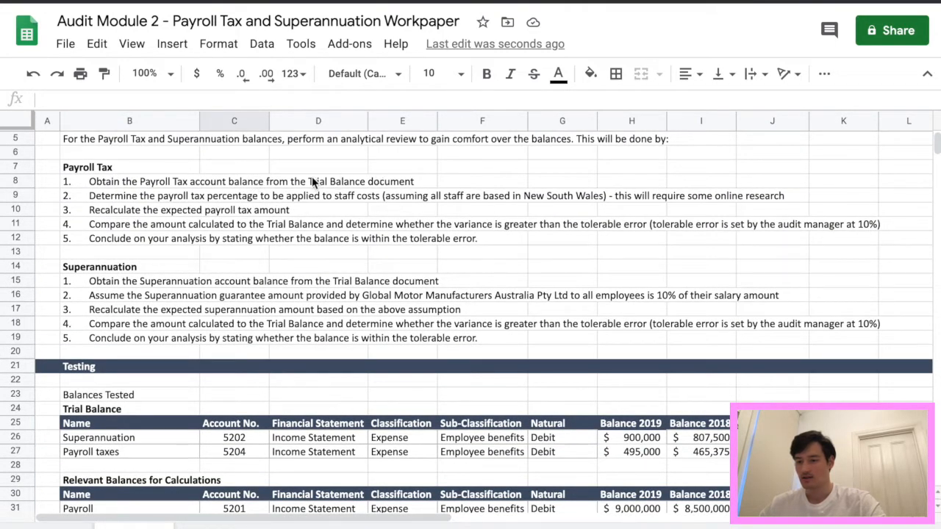
mouse_move(341, 219)
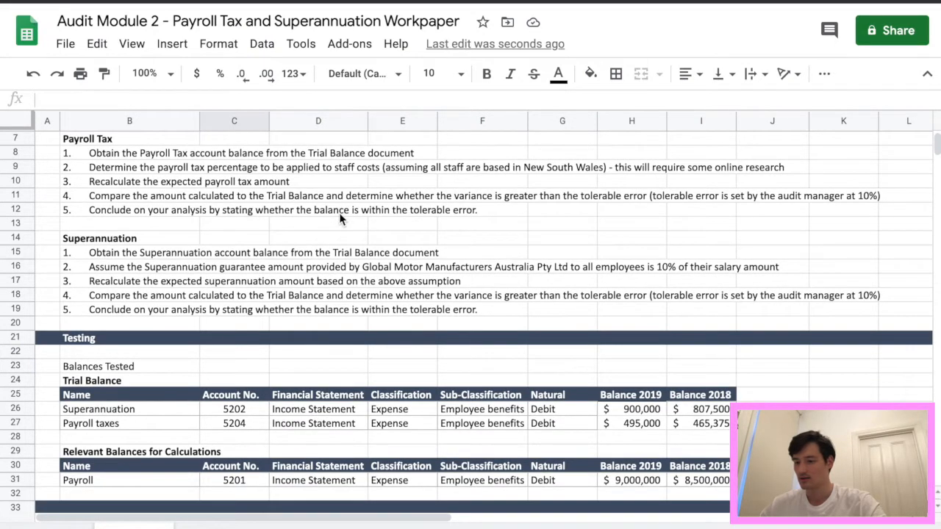
scroll("down", 3)
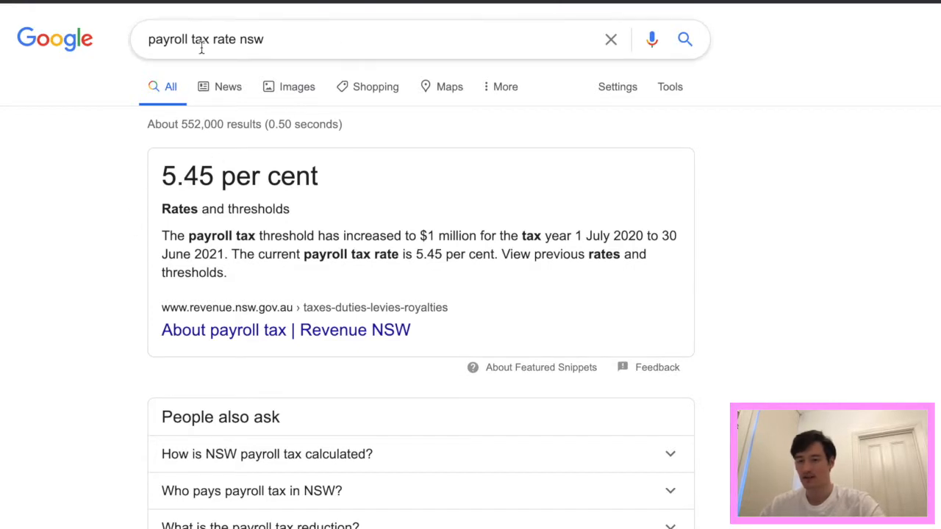
mouse_move(198, 101)
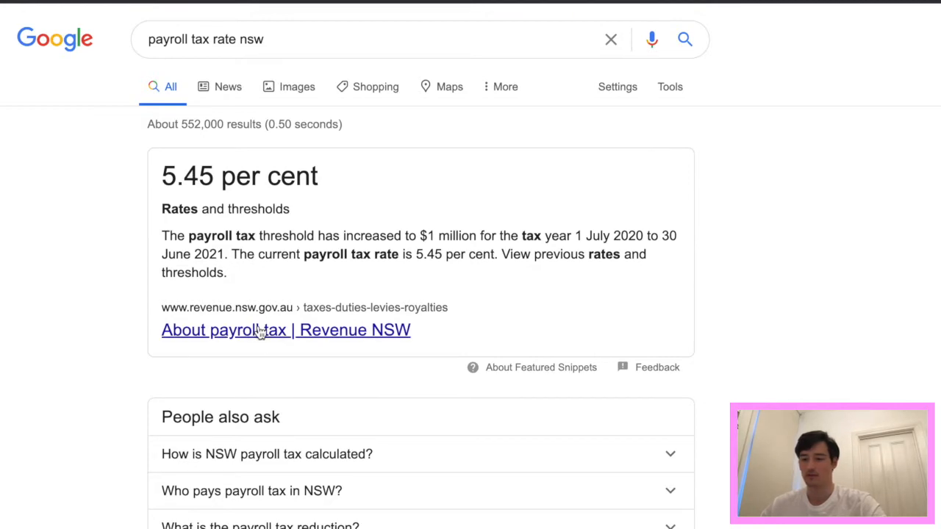
Open the Revenue NSW result confirming the 5.45% payroll tax rate.
left_click(285, 330)
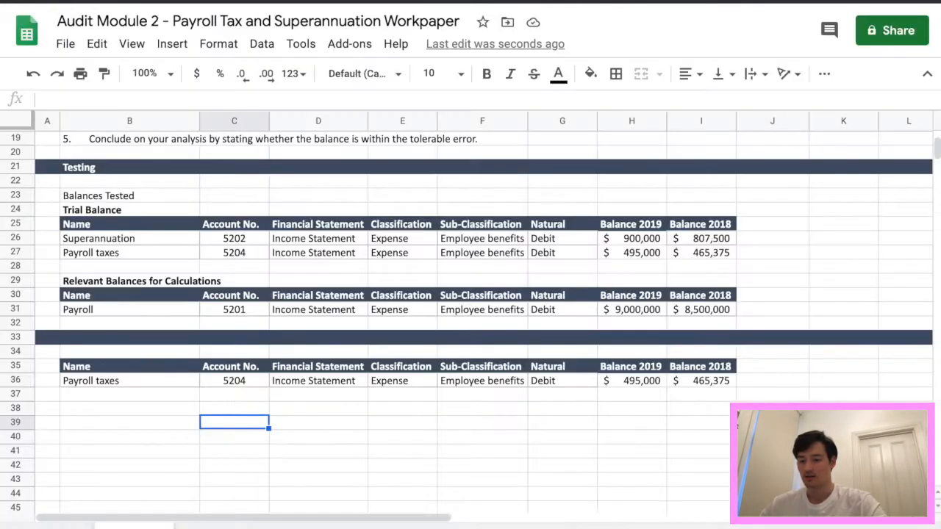
mouse_move(126, 415)
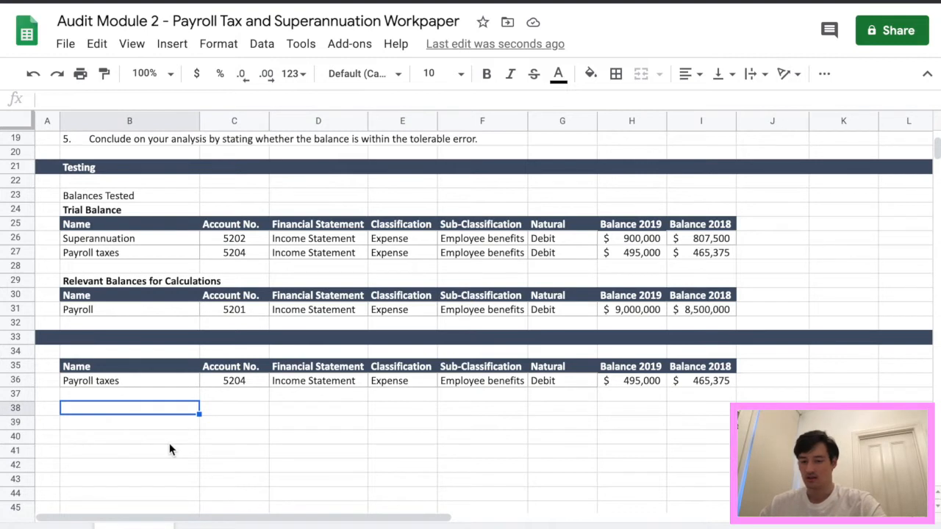
Enter 'NSW Payroll Tax Percentage' in B38 and the rate 0.0545 in C38.
type("NSW")
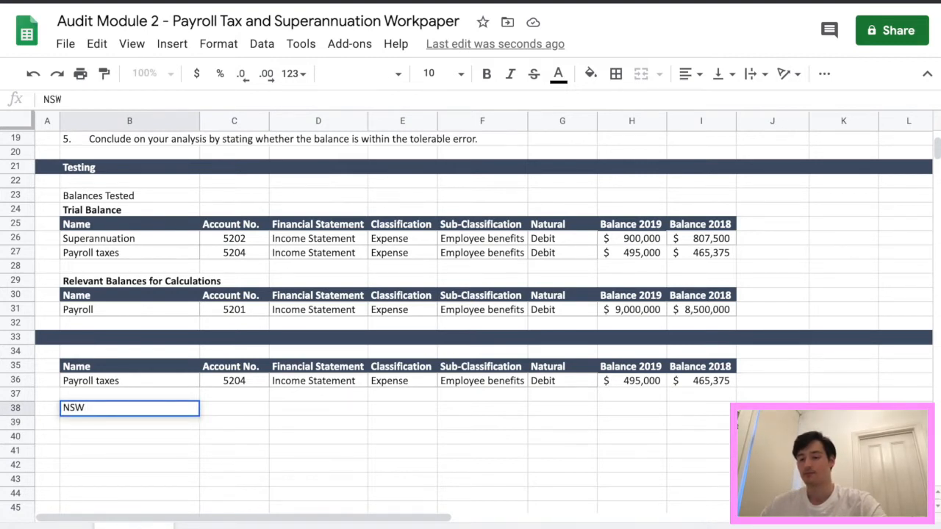
type("P")
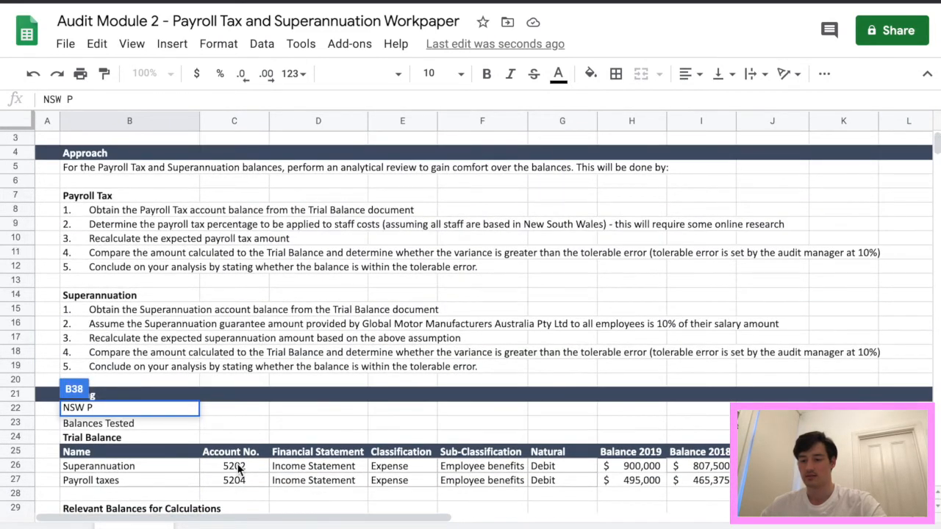
type("ayroll")
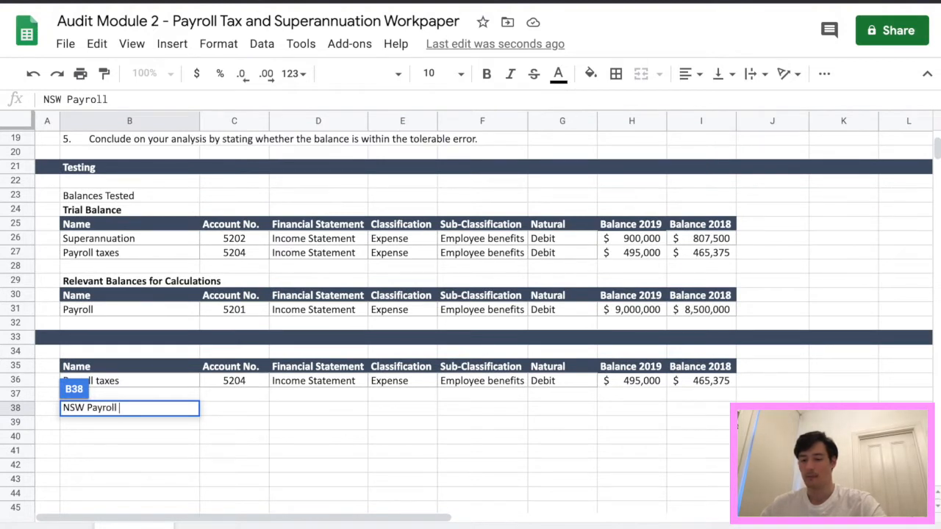
type("Tax P")
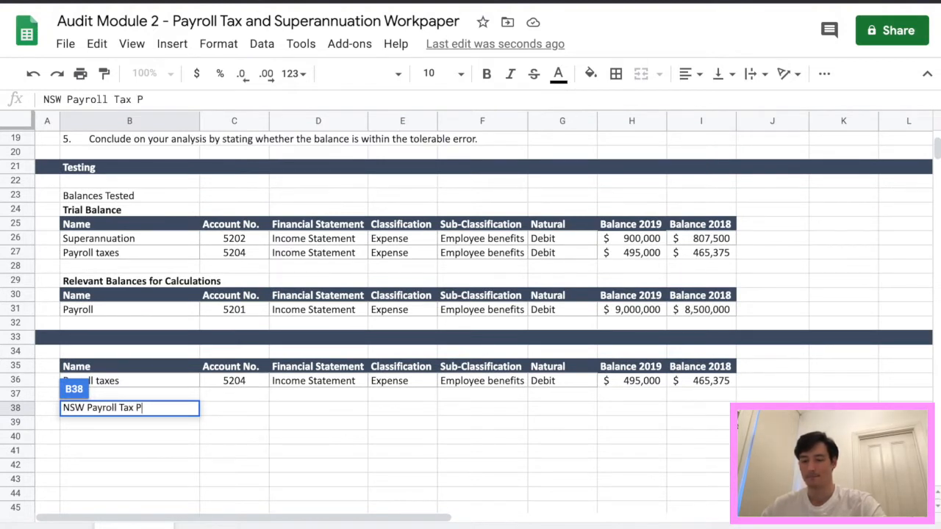
type("ercentage")
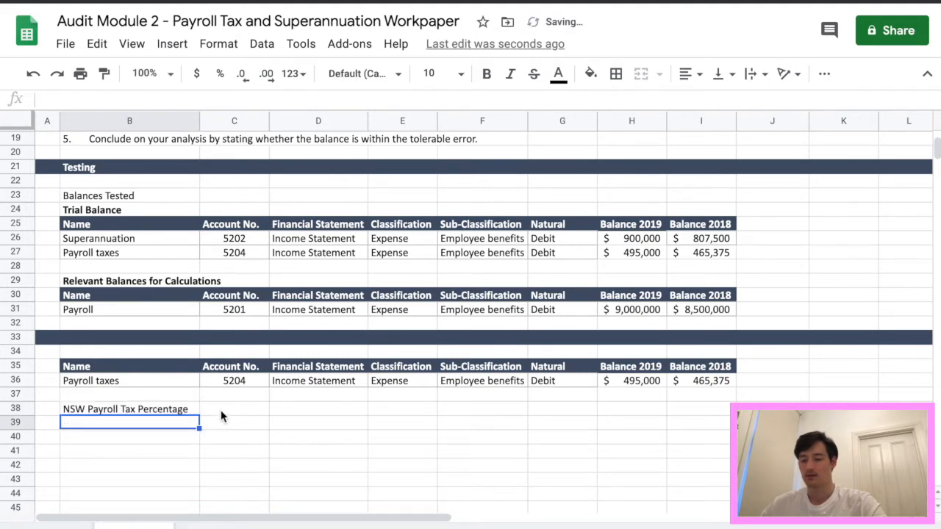
type("5")
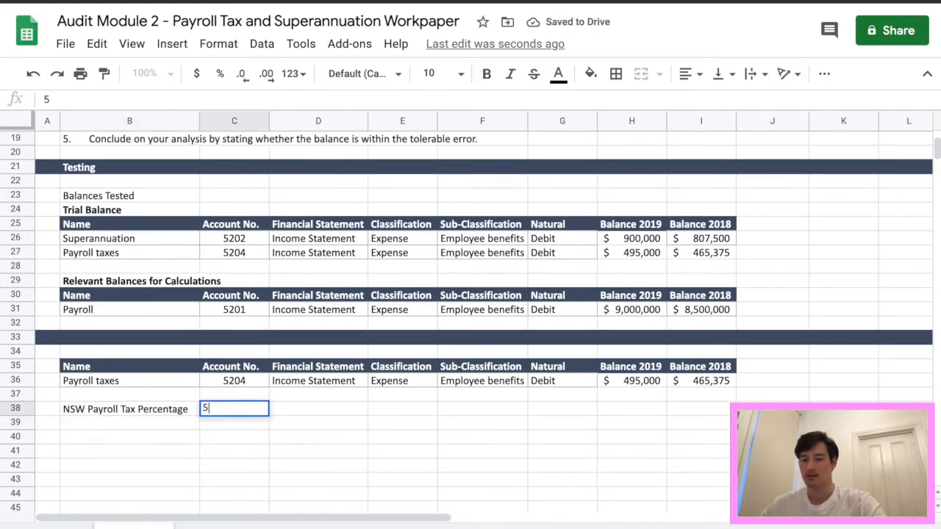
type(".45")
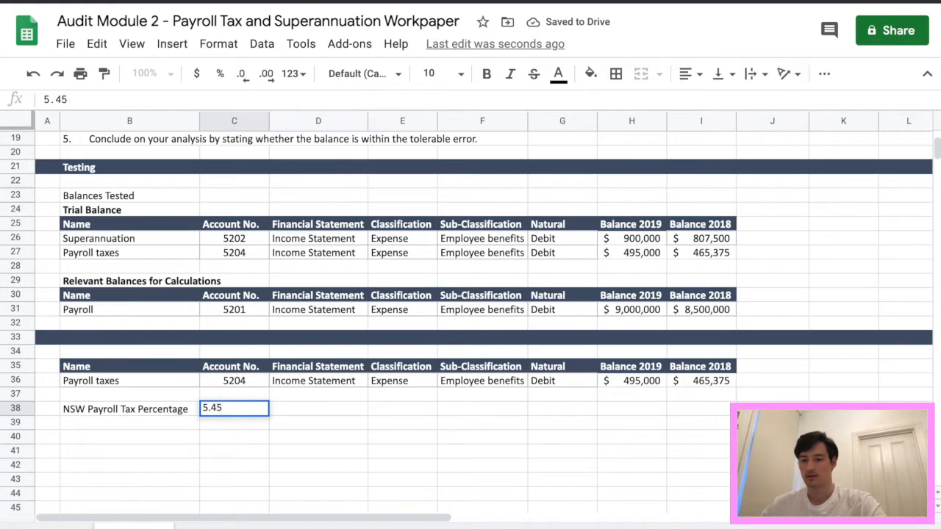
type("0")
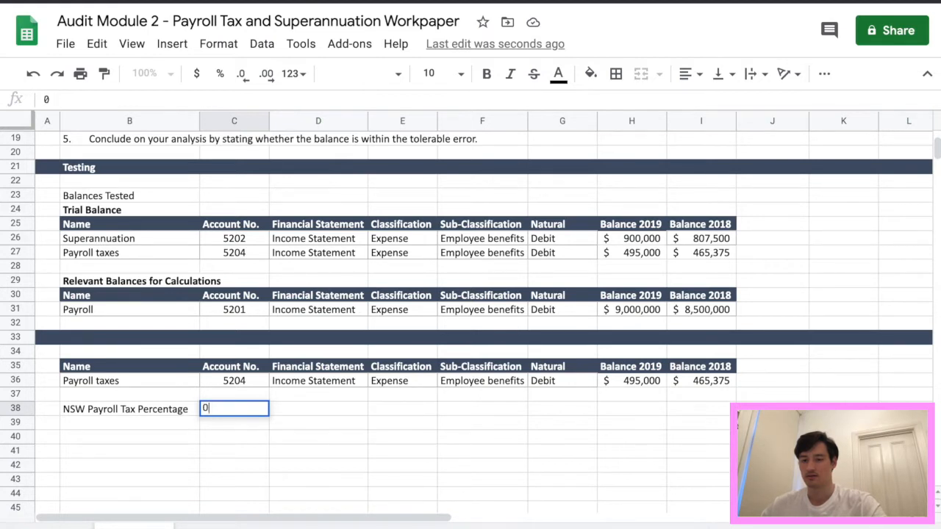
type(".054")
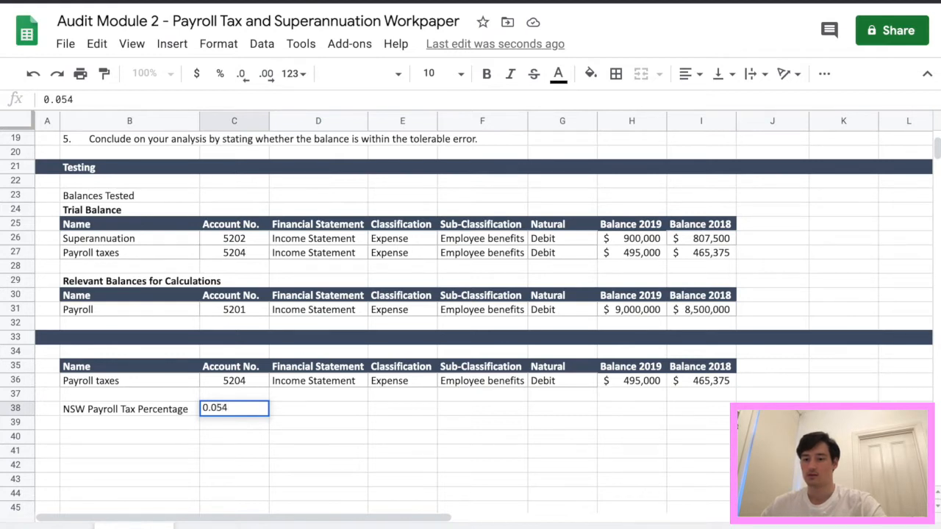
type("0.0545")
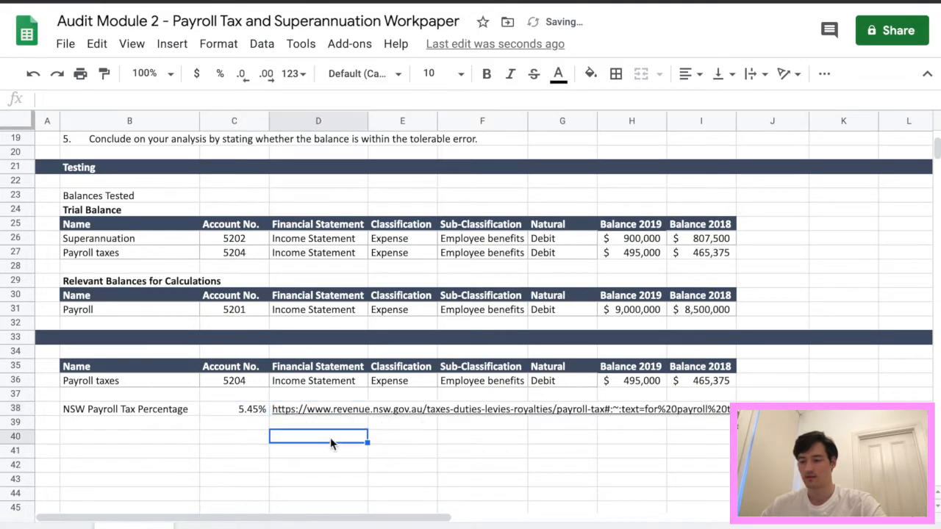
Relabel the D38 source link 'NSW Revenue' and fill the C38 rate cell light yellow.
left_click(319, 408)
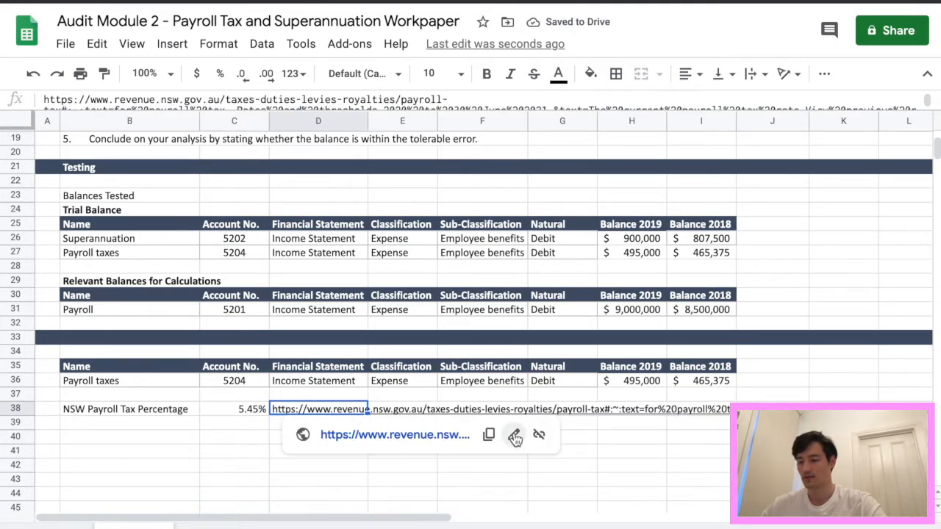
left_click(515, 435)
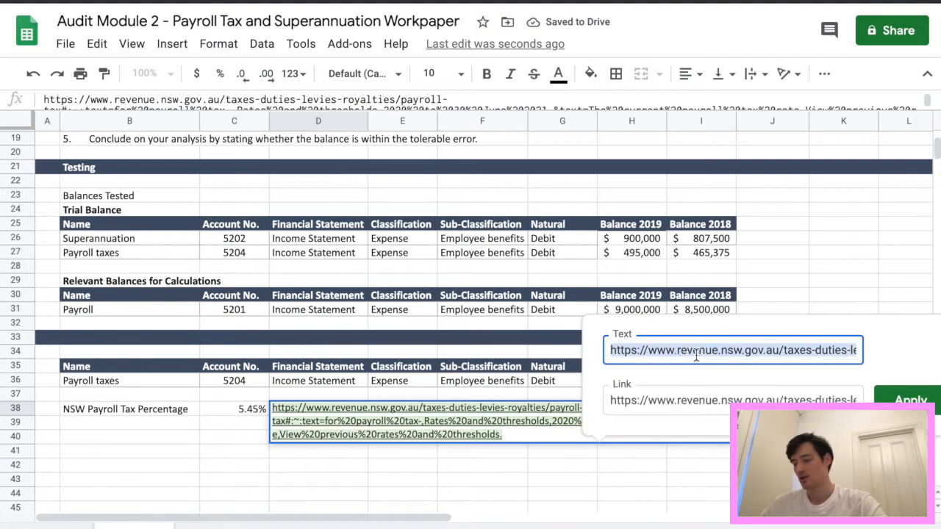
type("NSW Re")
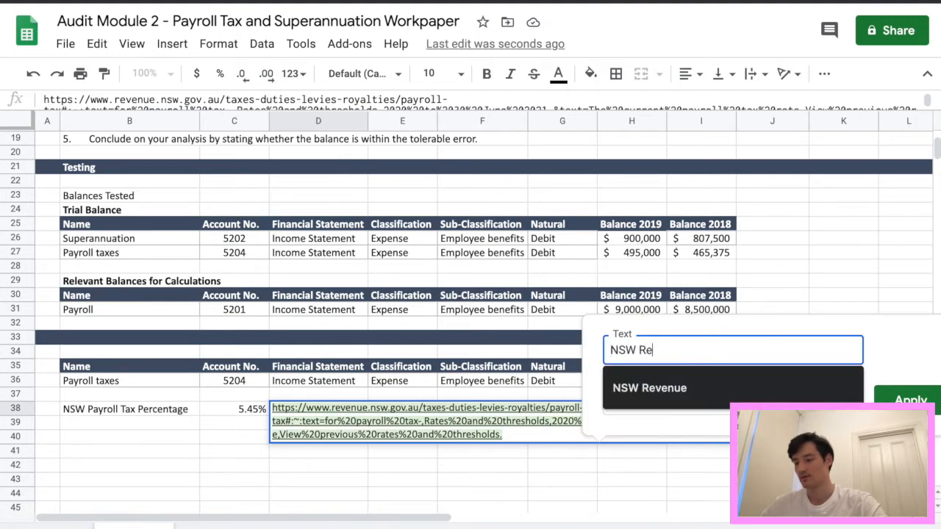
left_click(649, 387)
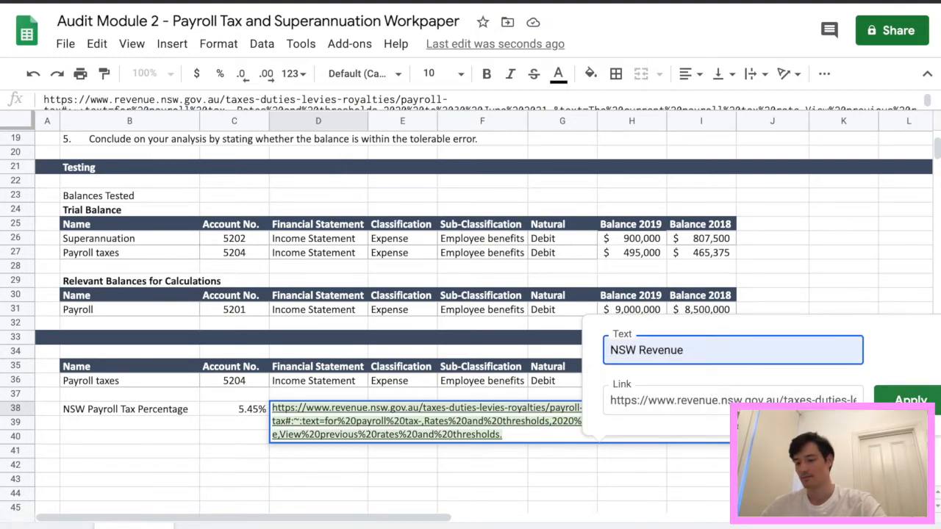
left_click(910, 400)
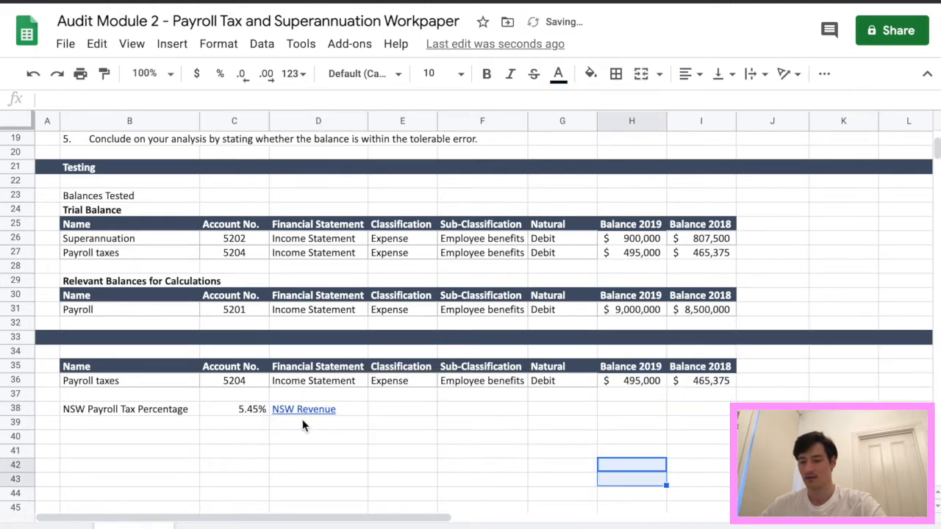
left_click(250, 409)
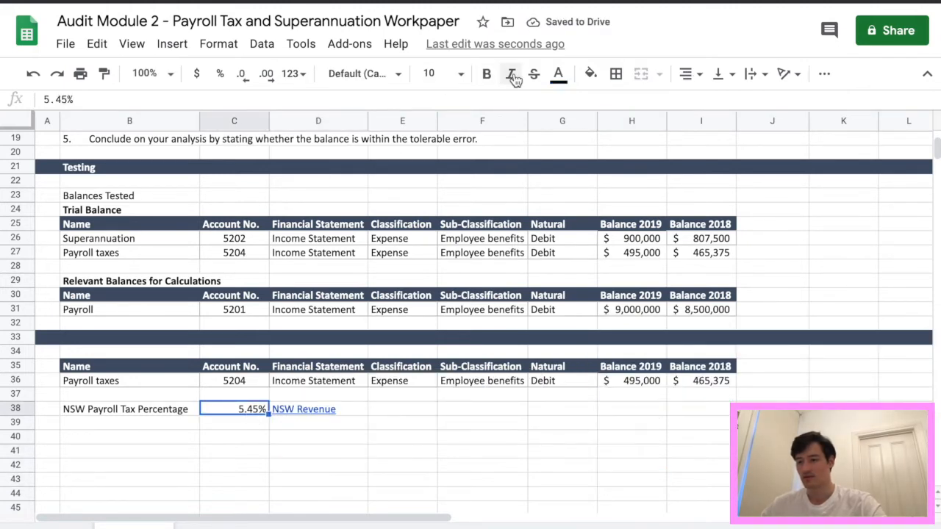
left_click(590, 73)
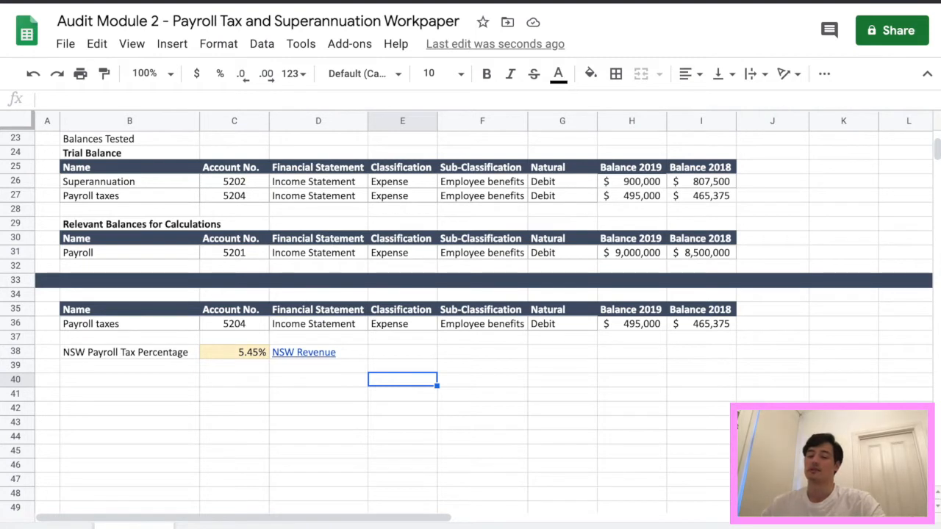
Add a 'Total Payroll Costs' row summing payroll and superannuation: $9,900,000 and $9,307,500.
left_click(130, 379)
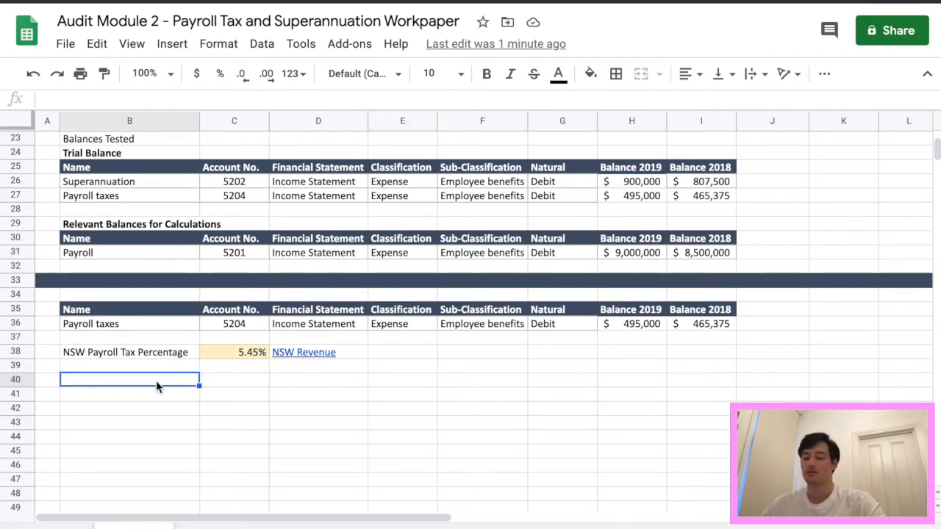
type("TO")
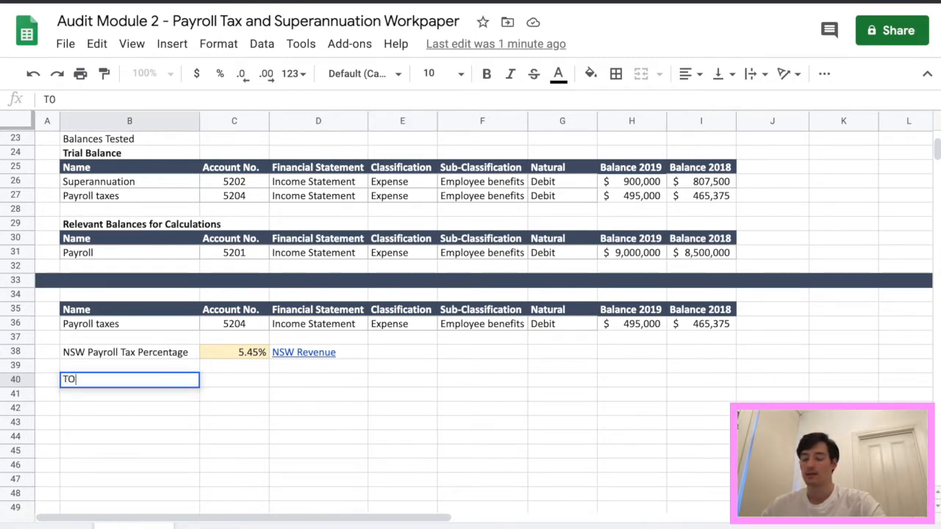
type("Total Payroll COsts")
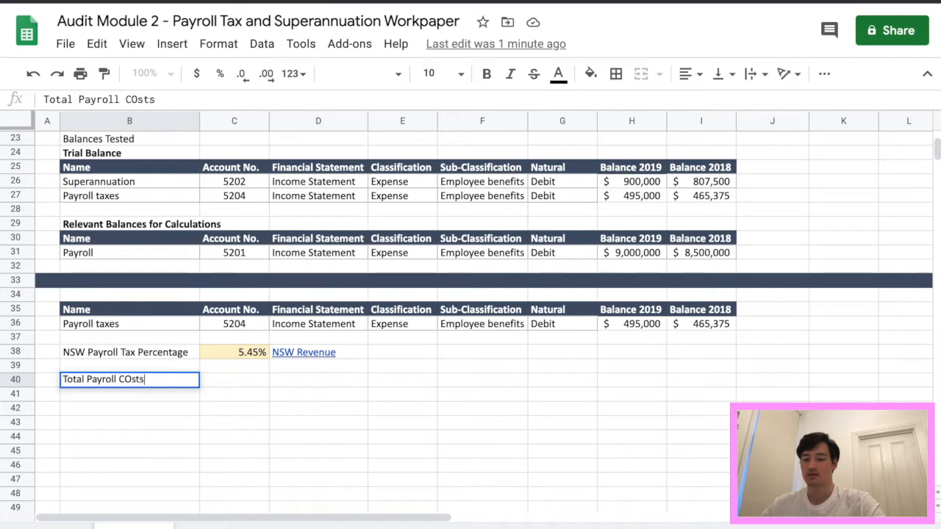
key("enter")
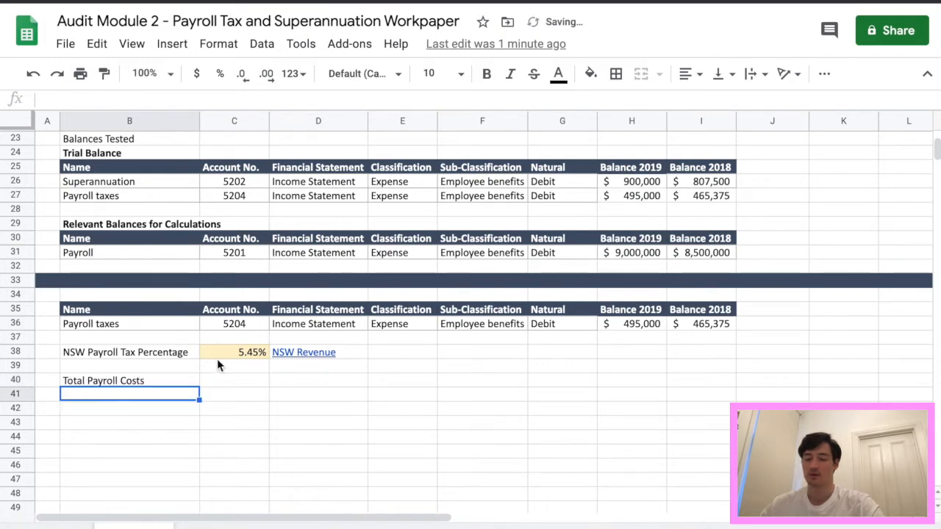
mouse_move(255, 391)
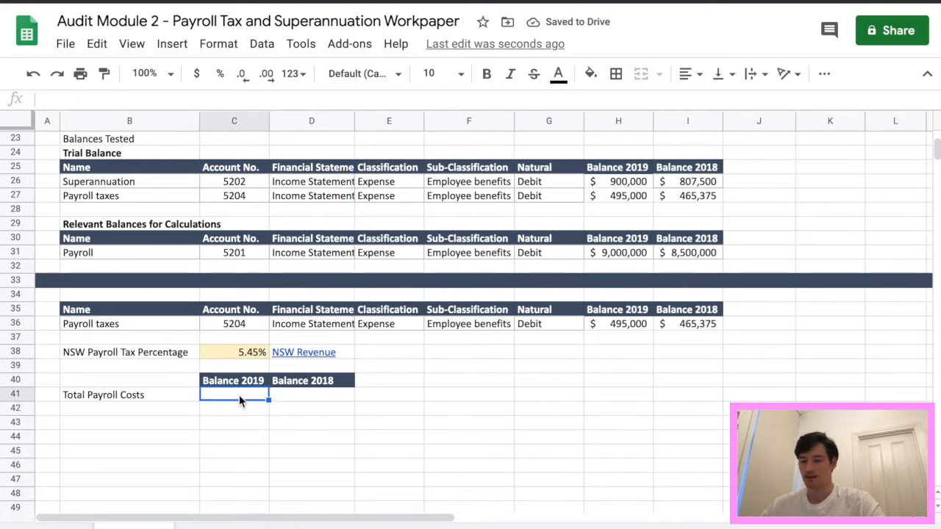
type("=")
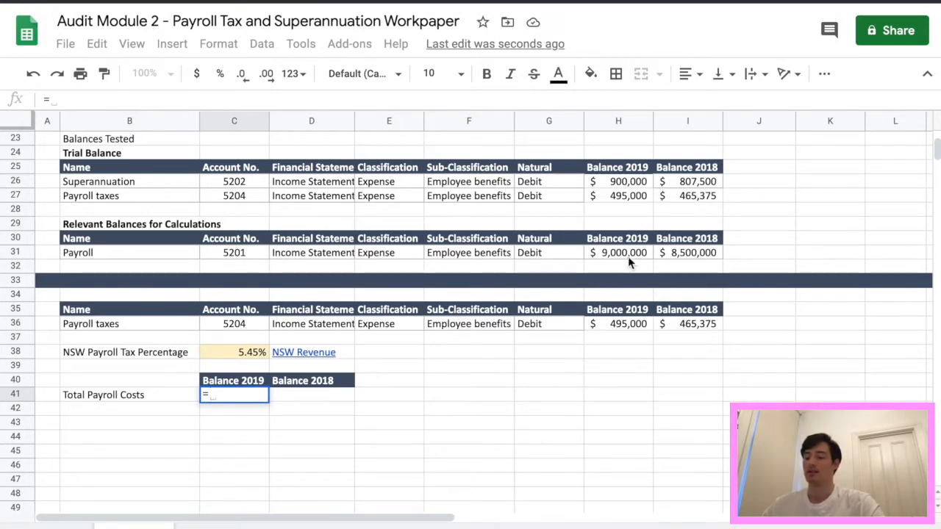
left_click(618, 252)
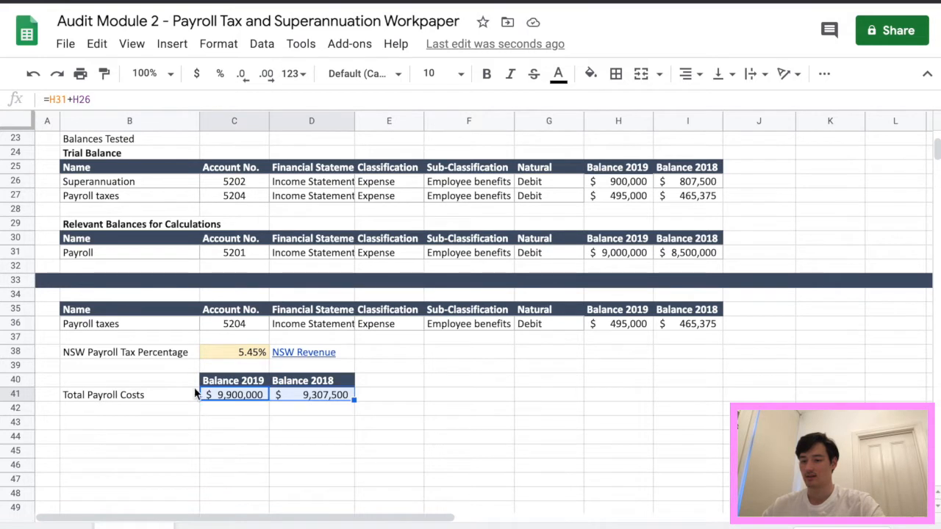
Add 'Expected Payroll Tax' as =C41*$C$38 in currency, giving $539,550 and $507,259.
type("E")
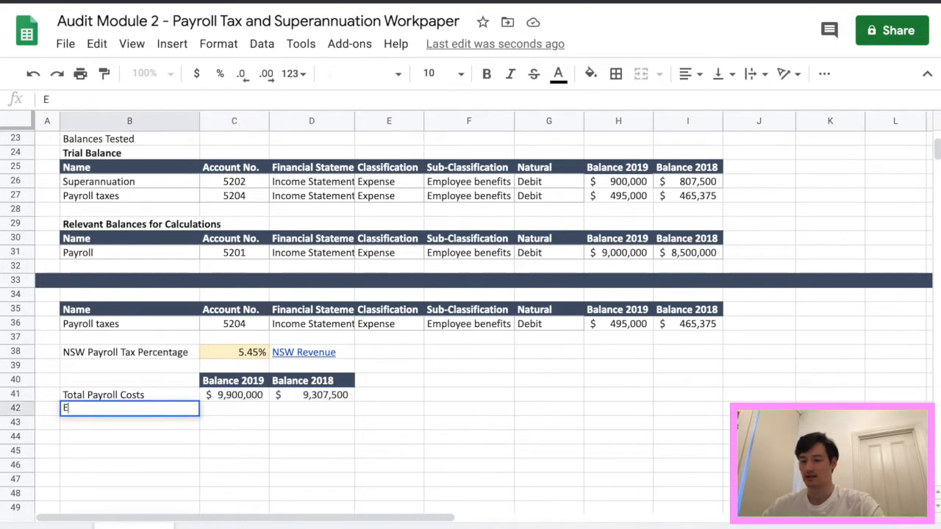
type("xpected Payroll Tax")
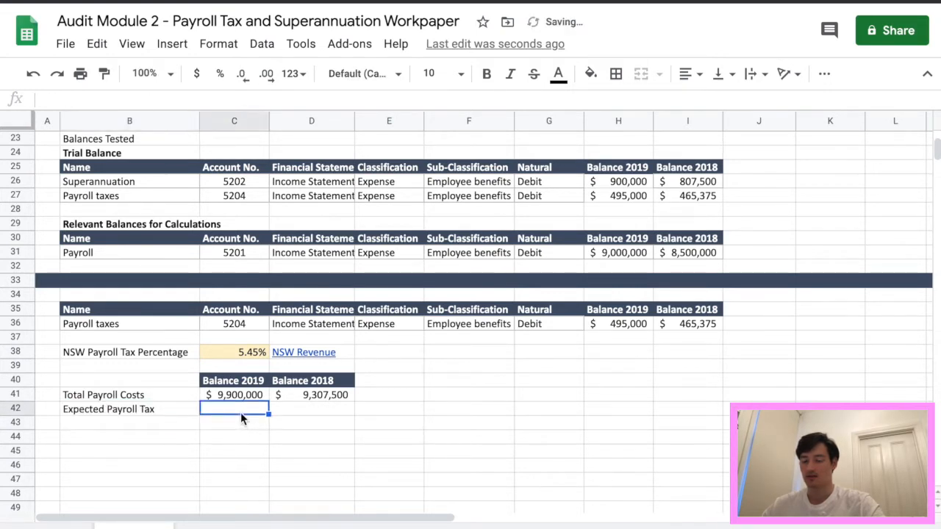
type("=")
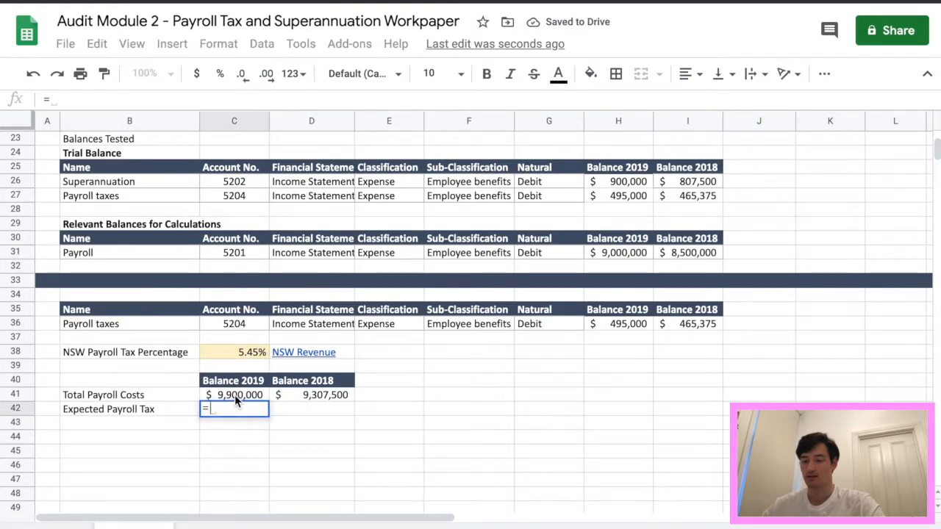
type("C41*")
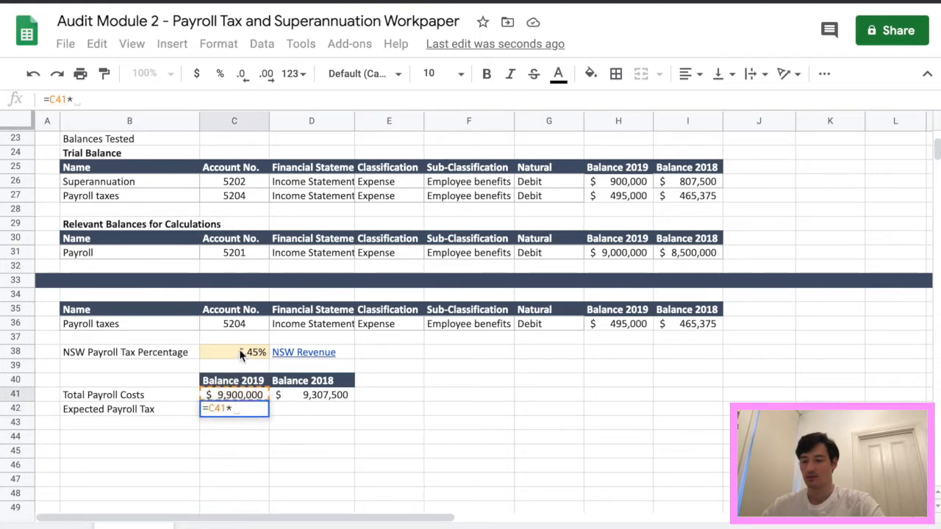
left_click(234, 352)
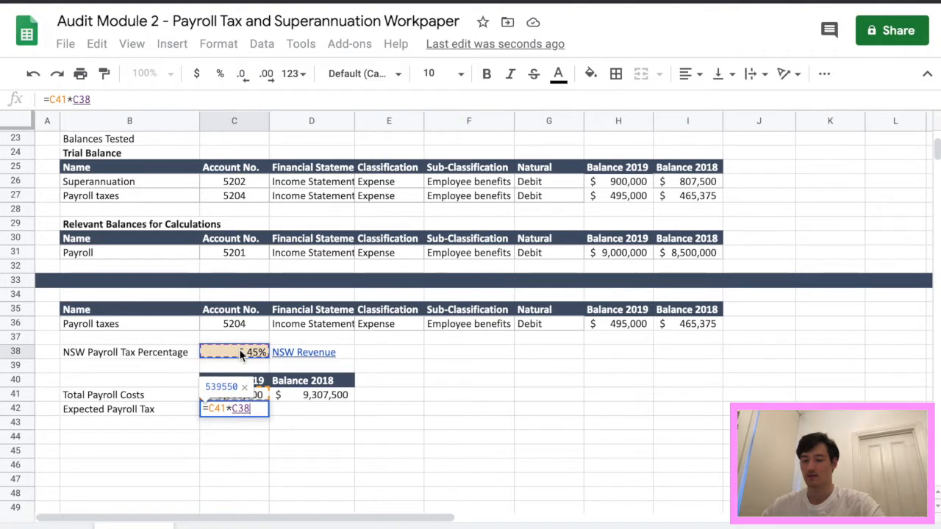
key("f4")
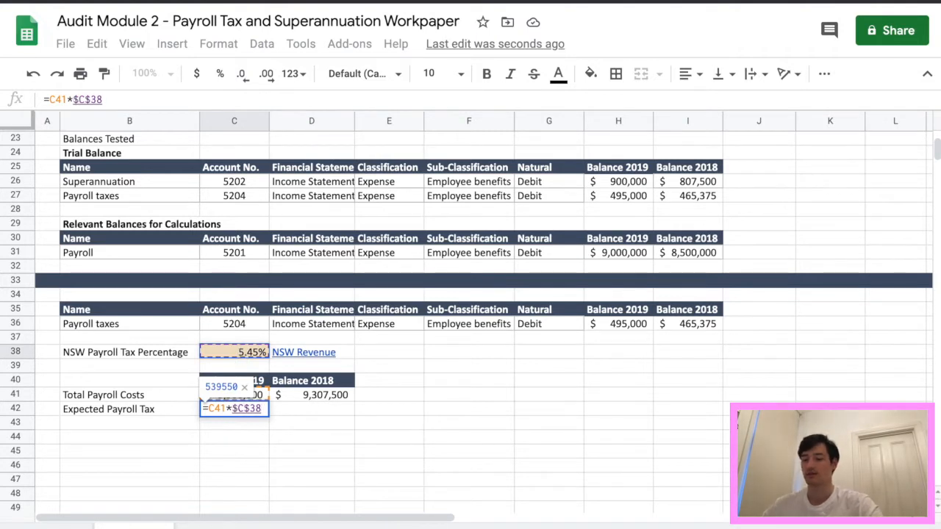
key("Enter")
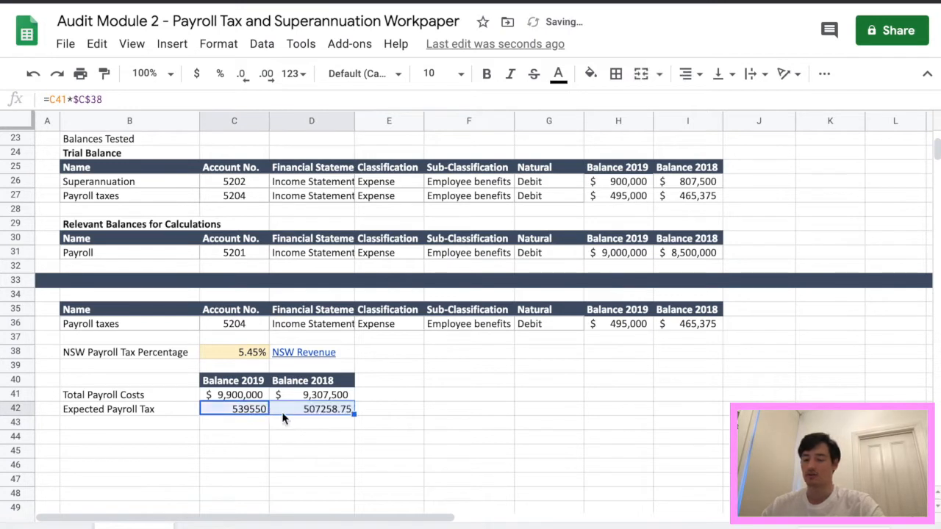
left_click(311, 408)
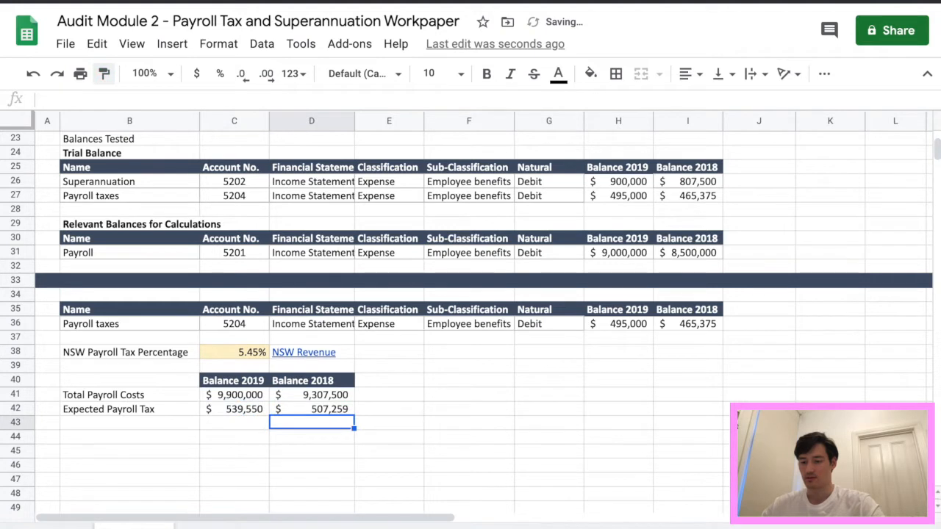
left_click(129, 422)
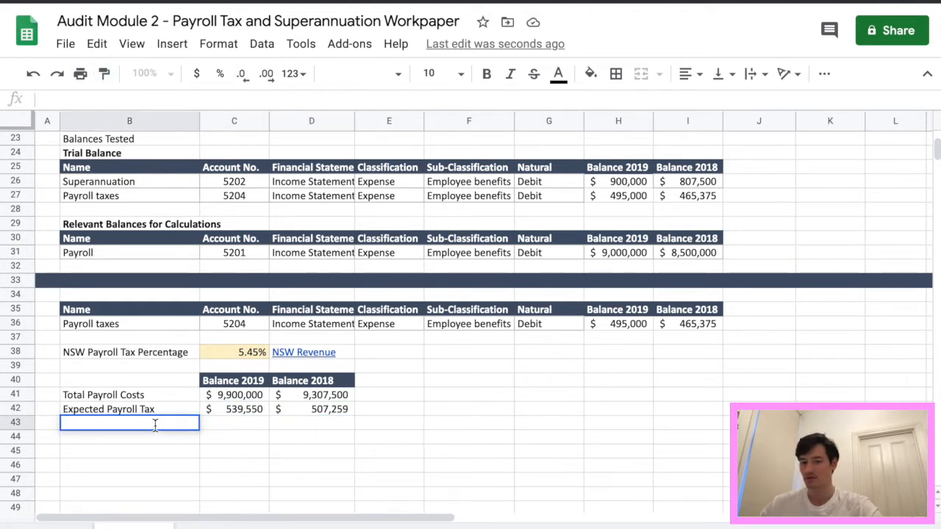
Add 'Payroll Tax per Trial Balance' linked to H27, showing $495,000 and $465,375.
type("Payroll Tax per")
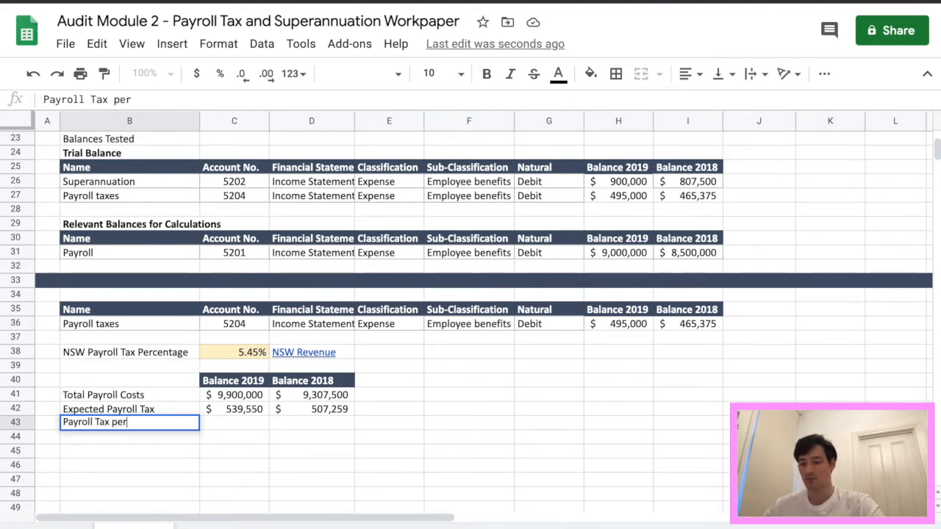
type("Trial Balance")
left_click(234, 423)
type("=")
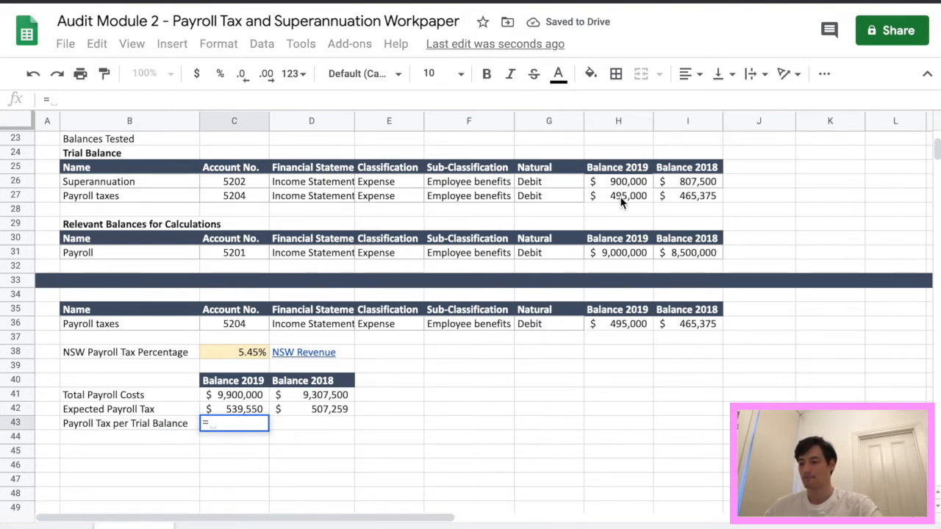
key("Enter")
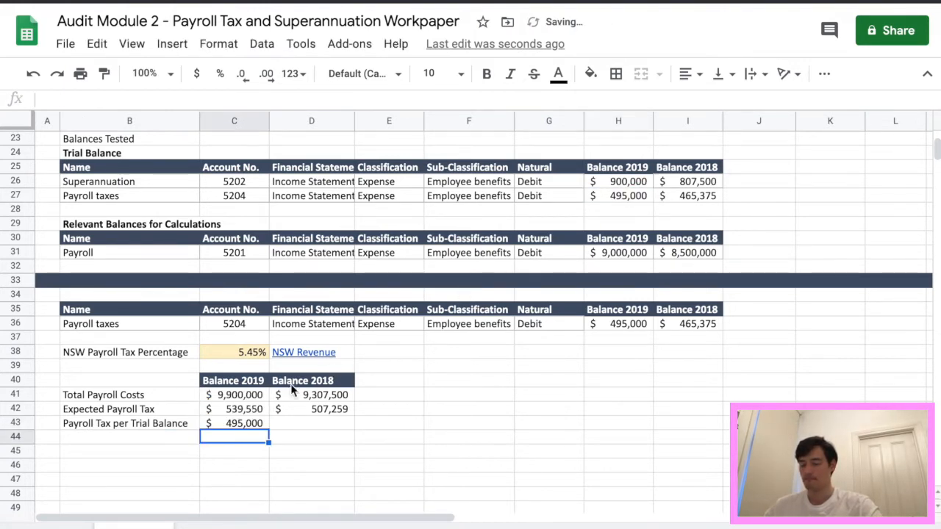
left_click(234, 423)
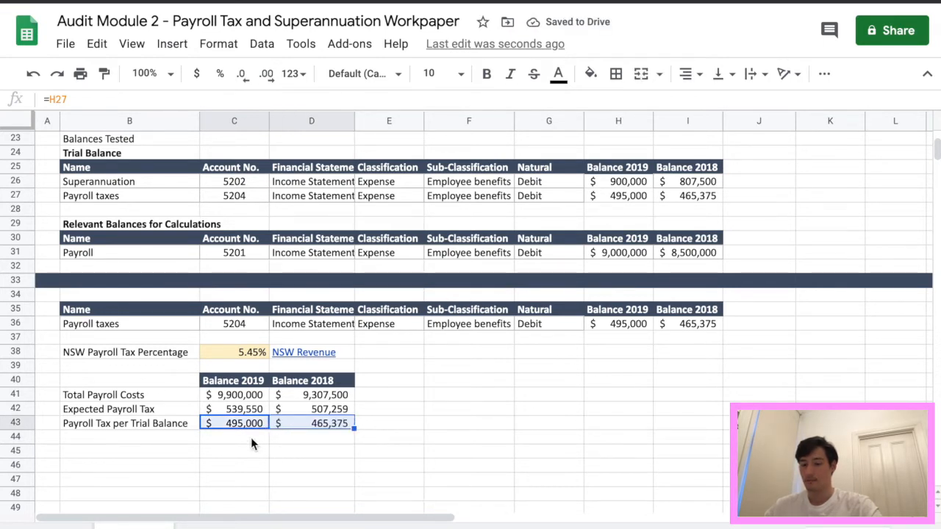
left_click(129, 450)
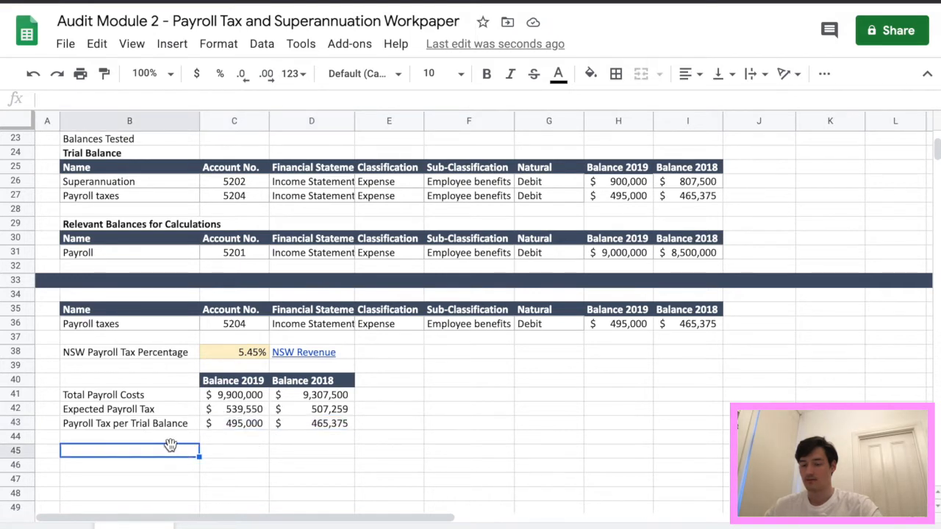
mouse_move(187, 420)
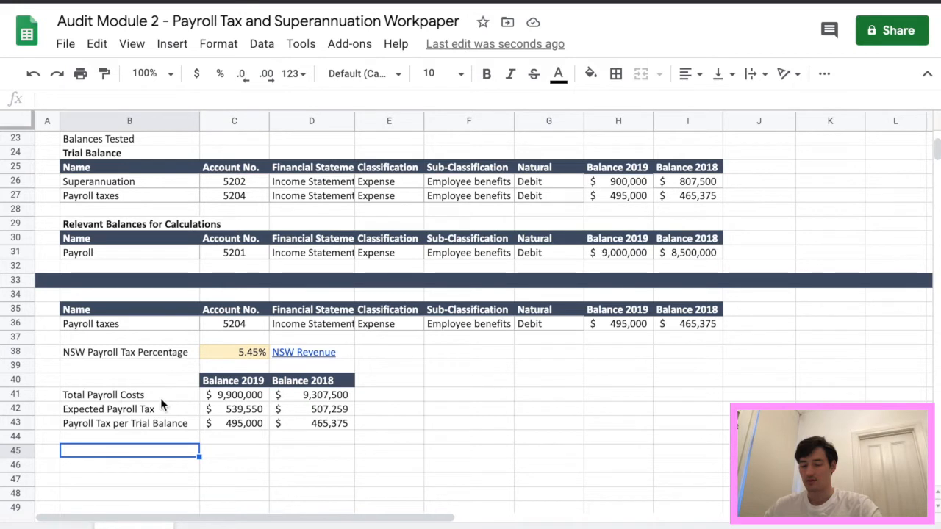
Add a 'Movement' row with =C42-C43, giving $44,550 and $41,884.
type("M")
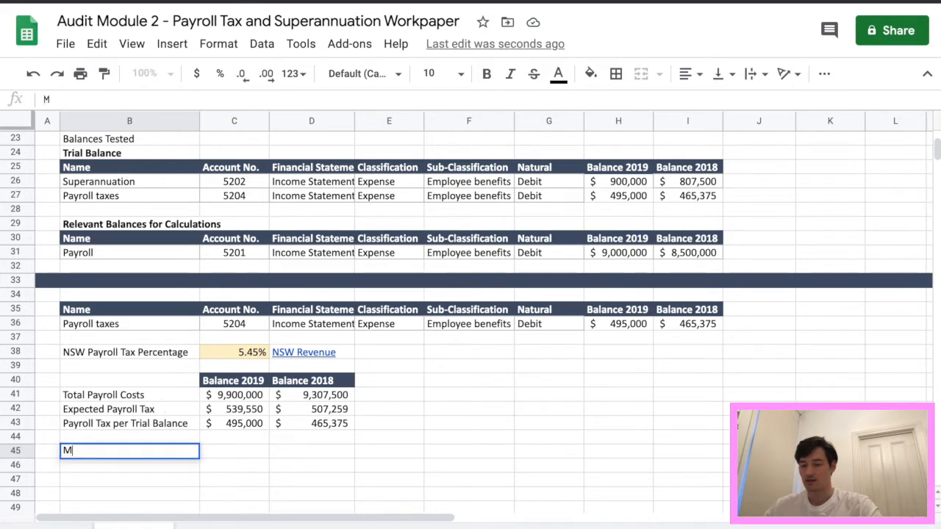
type("ovement")
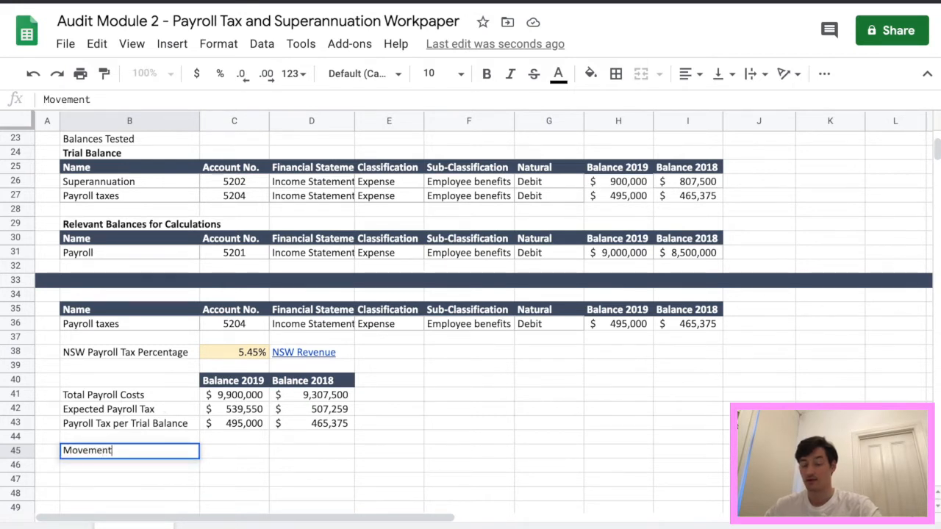
left_click(234, 451)
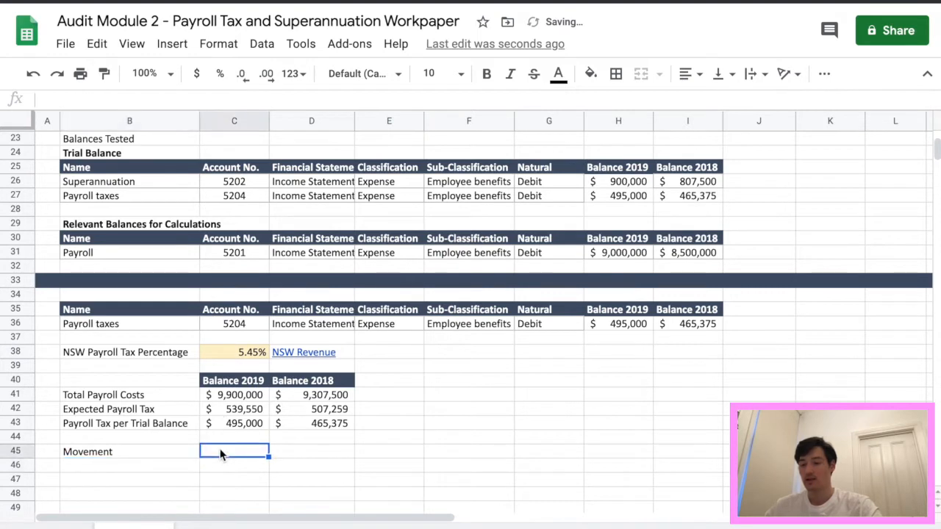
type("=")
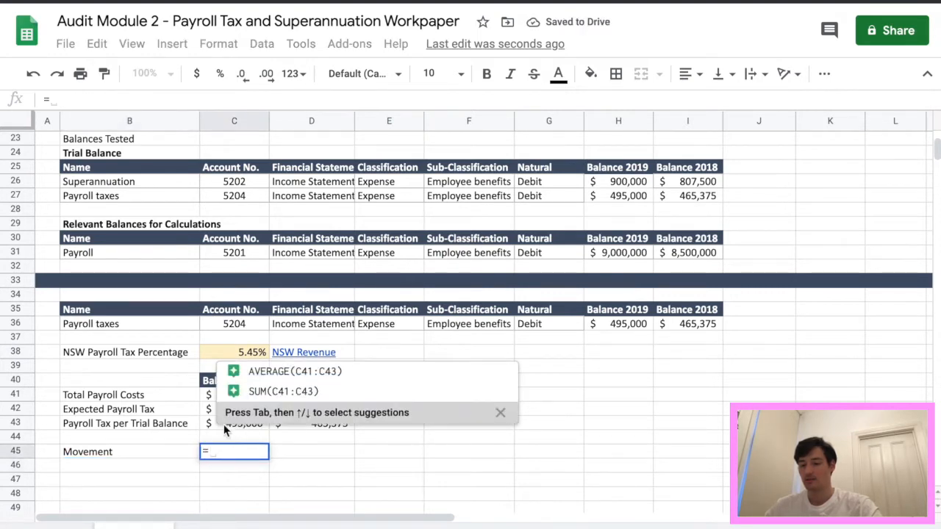
type("=C42-")
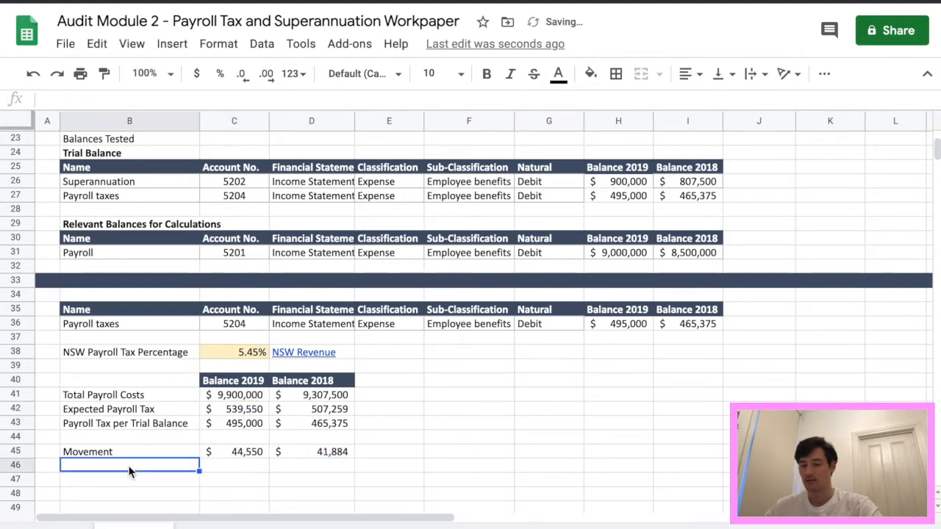
Add a '% Variance' row with =C45/C42 formatted as percentages, showing 8.26%.
type("% Variance")
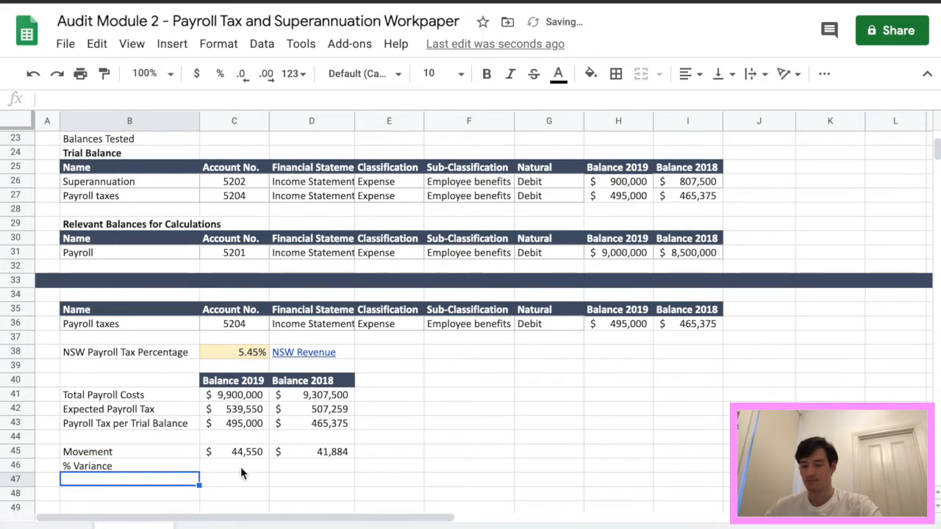
left_click(234, 466)
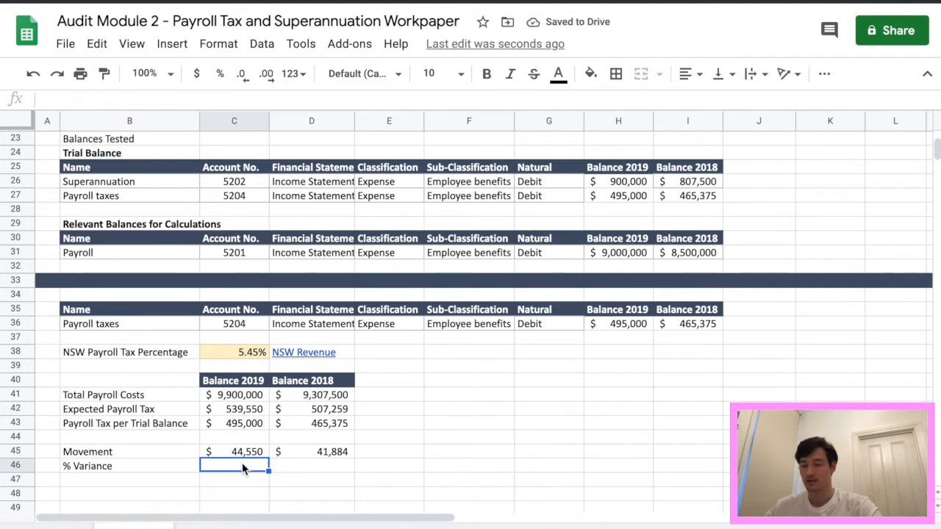
type("=")
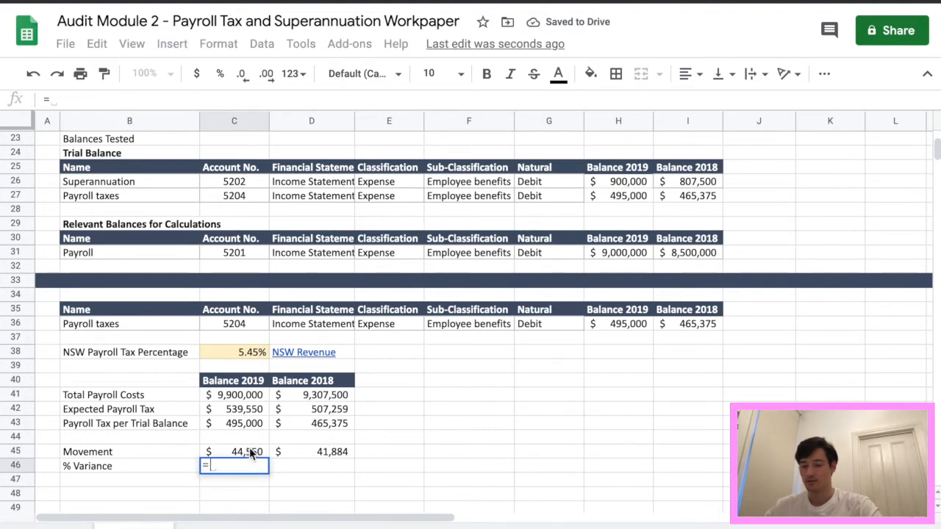
type("C45/C42")
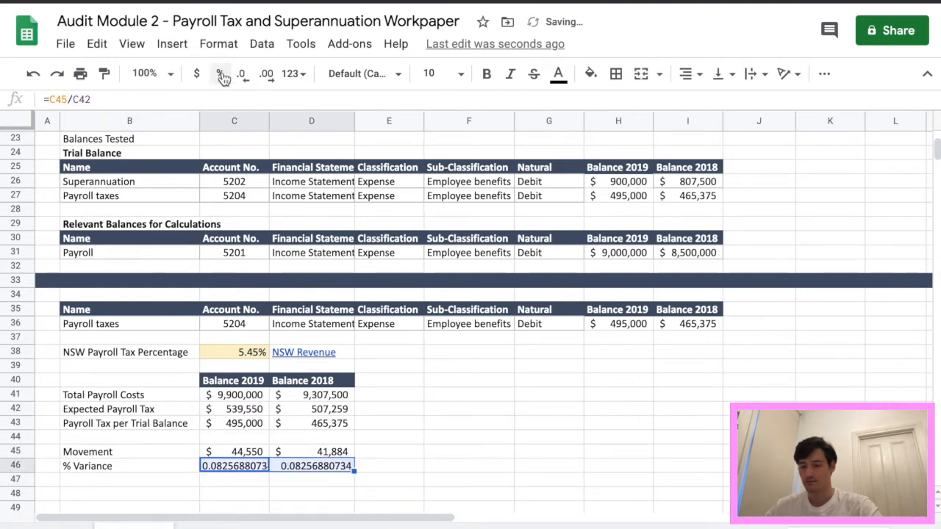
left_click(220, 73)
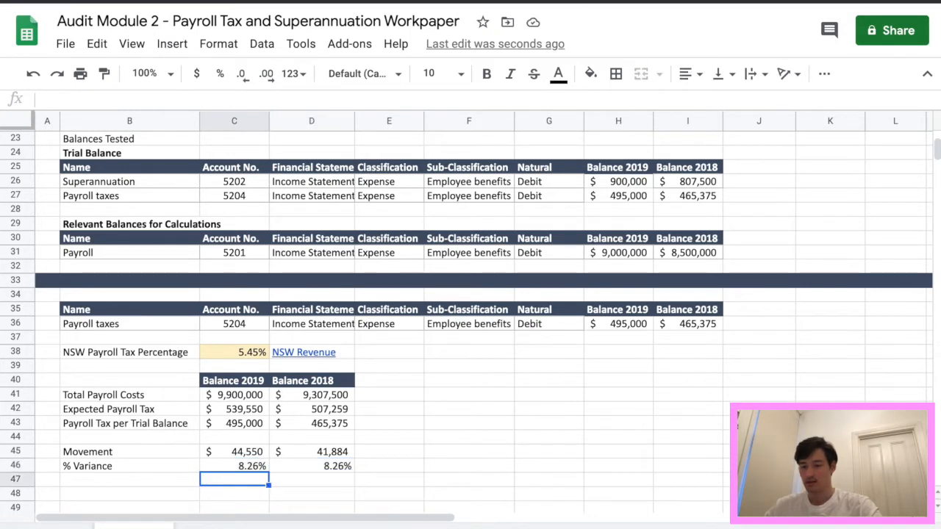
left_click(130, 492)
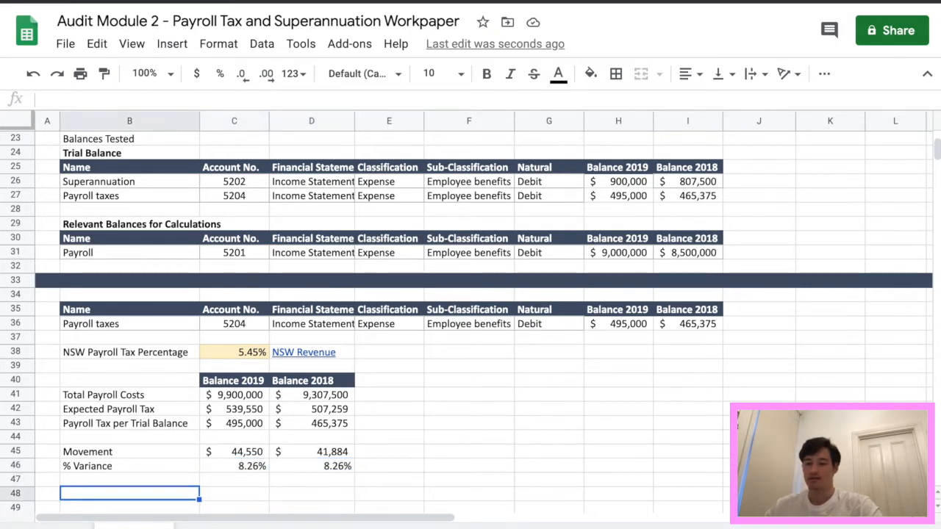
Enter 'Conclusion' in B48 with 'Balance is within the tolerable error' in C48.
type("Conclusion")
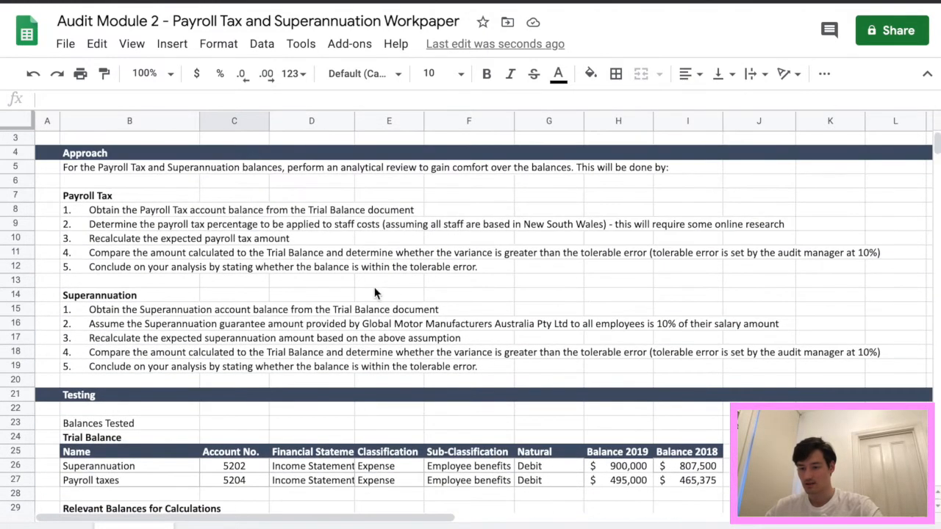
mouse_move(450, 331)
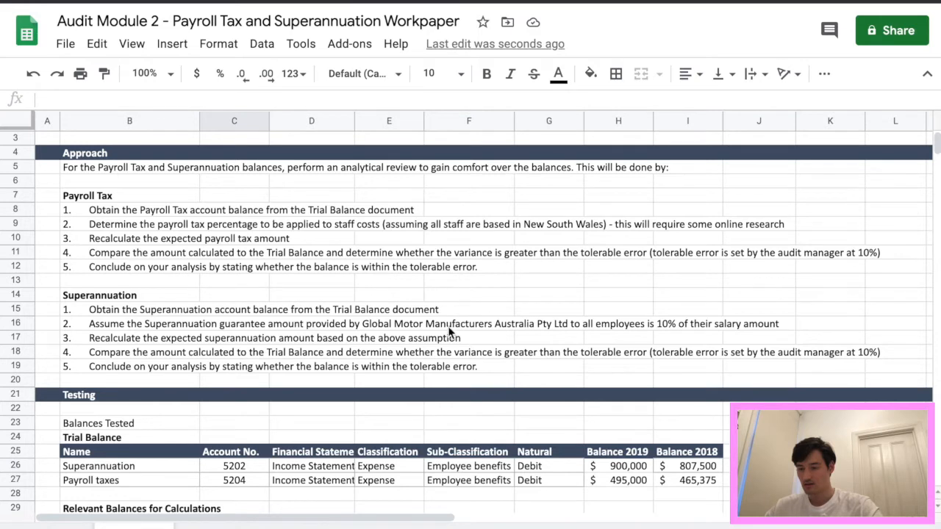
scroll("down", 3)
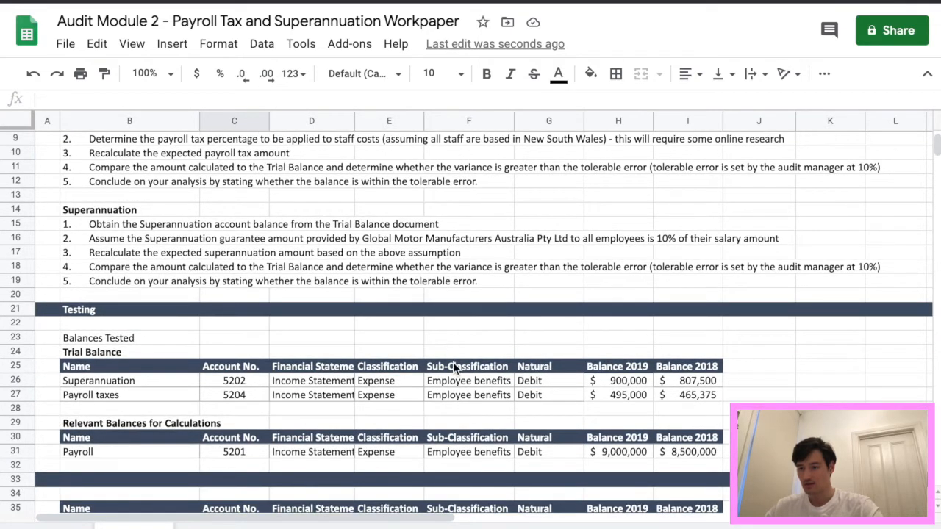
mouse_move(842, 167)
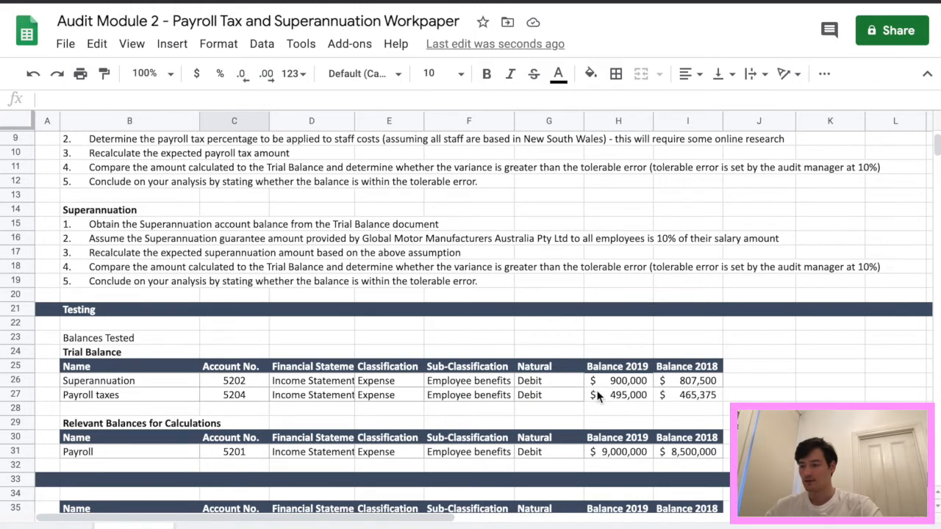
scroll("down", 3)
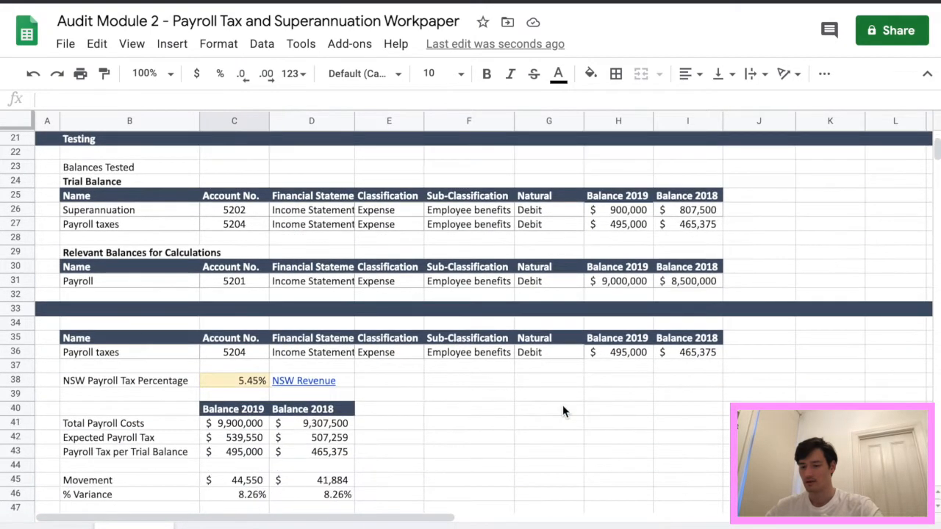
type("Balance is within the tolerable error")
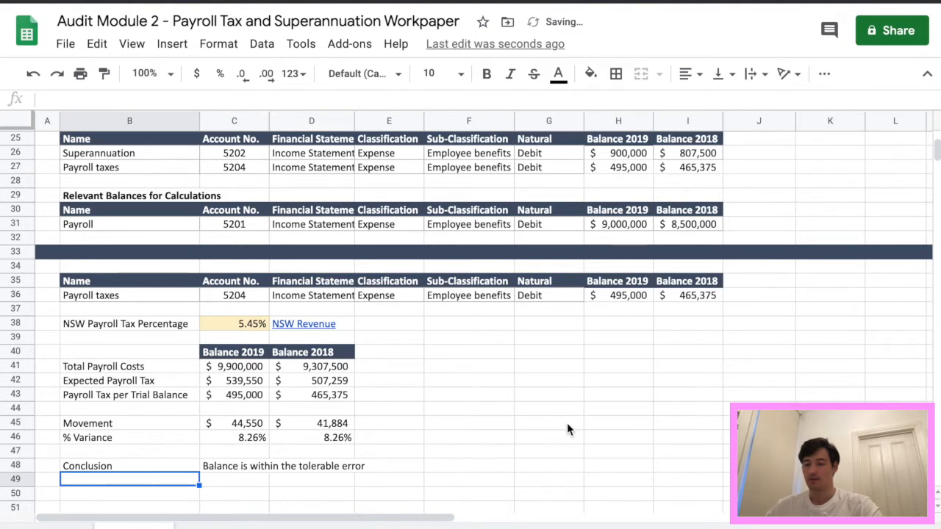
Scroll down the workpaper while widening the Account No. and Financial Statement columns.
scroll("down", 3)
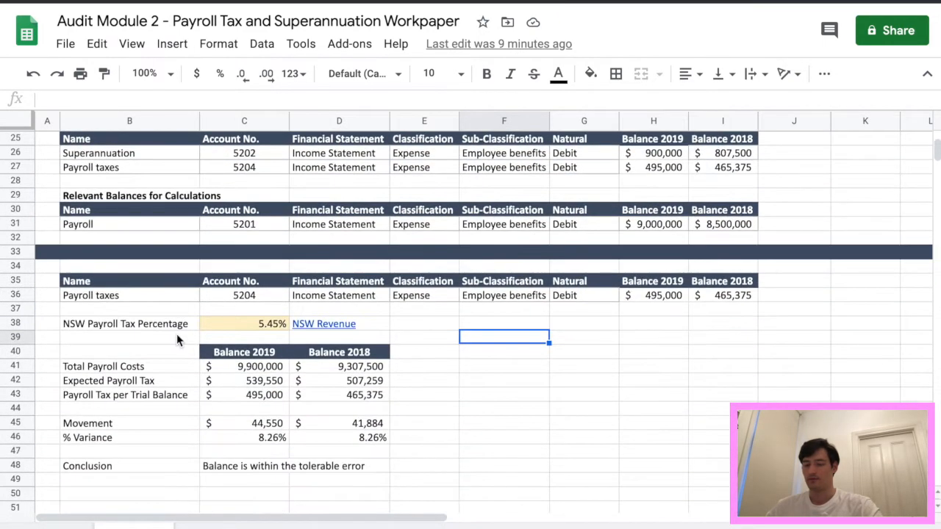
Insert a row below the payroll tax rate labelled Superannuation Percentage with 10%.
right_click(88, 337)
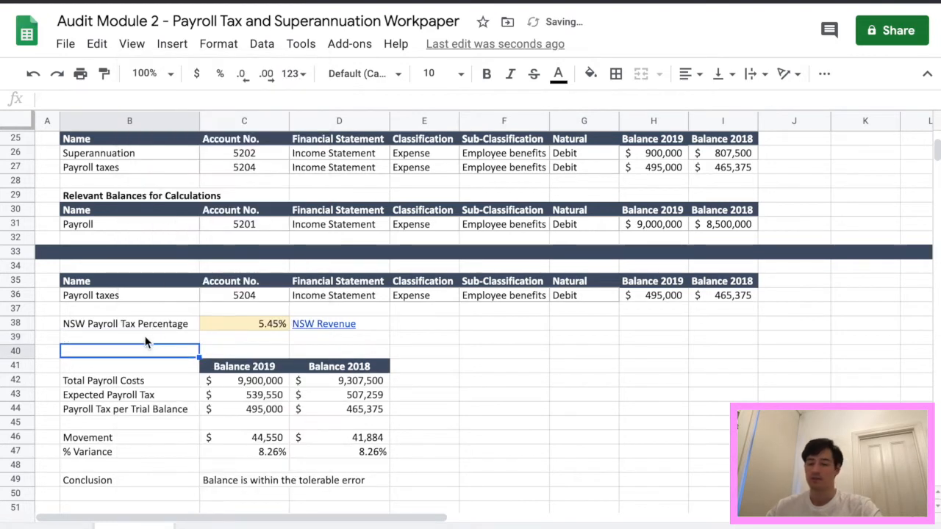
type("S")
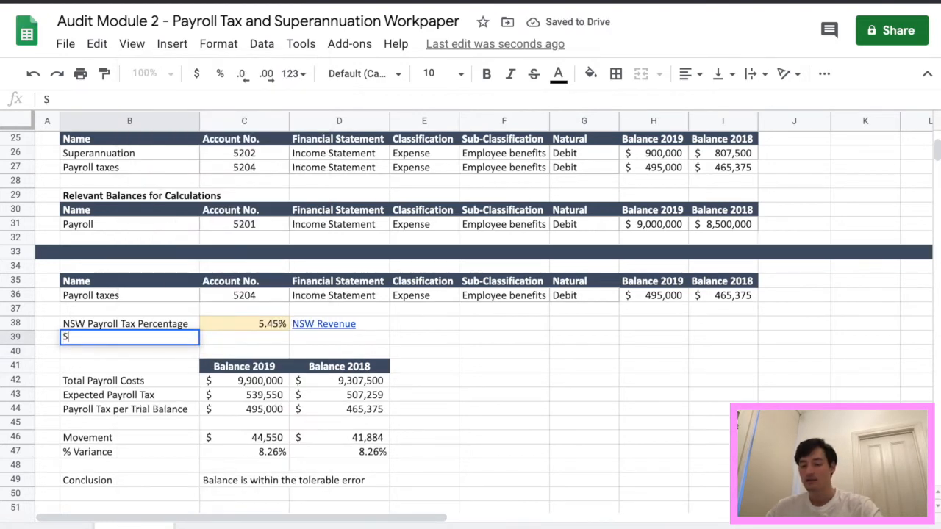
type("uperannuation P")
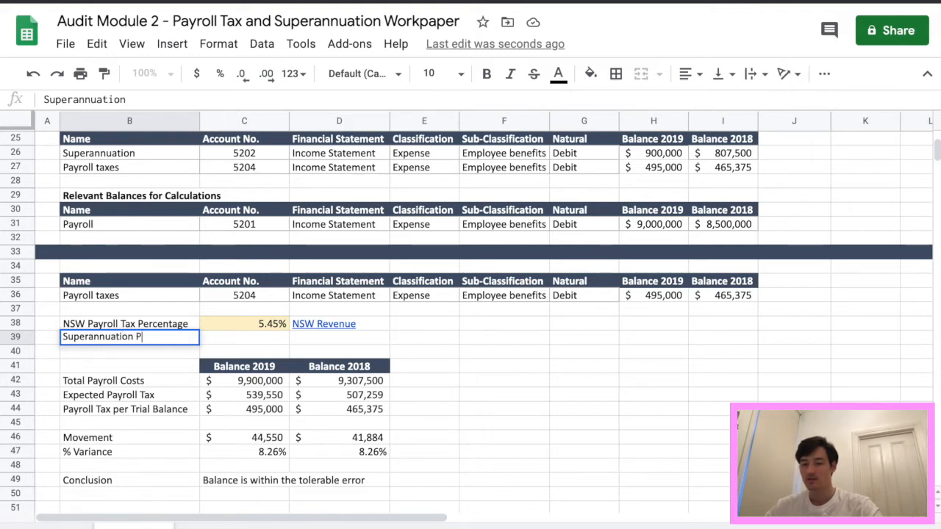
type("ercentage")
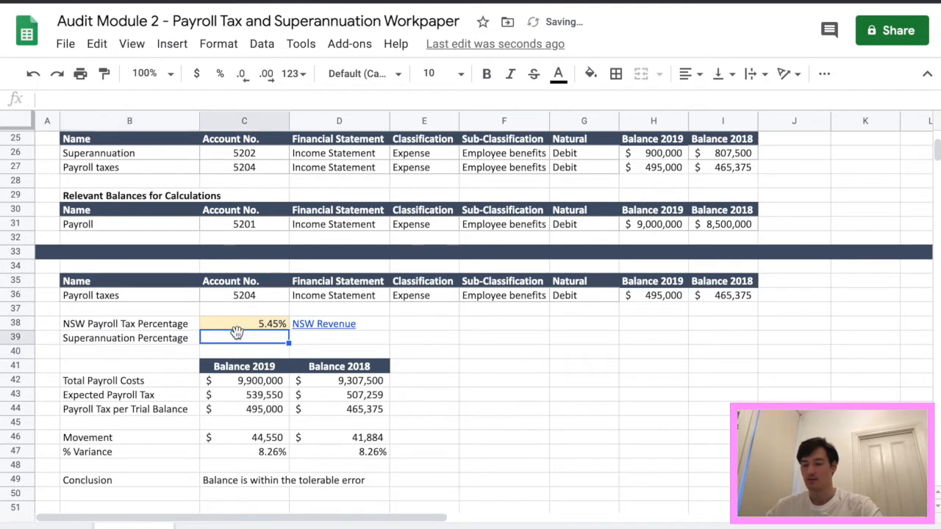
type("10%")
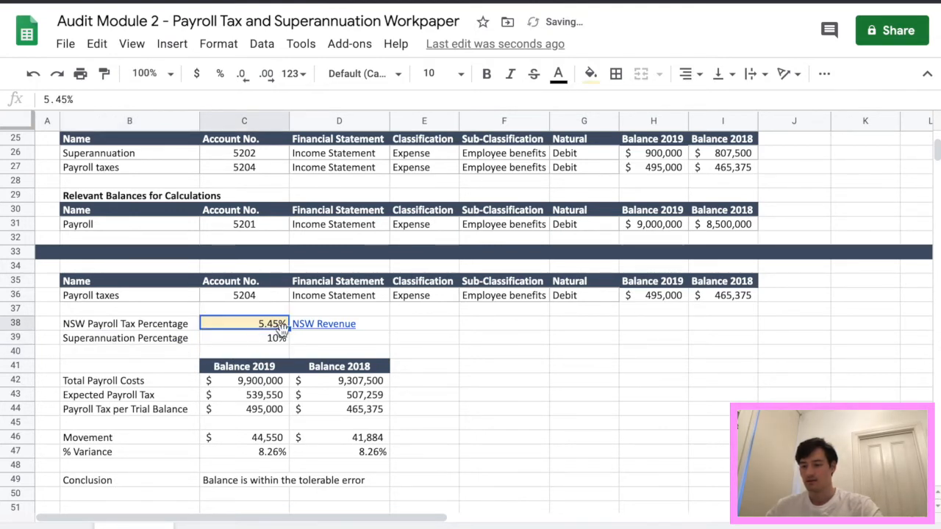
Copy the payroll tax rate's shading onto 10% and note 'Brief' as its source.
left_click(244, 338)
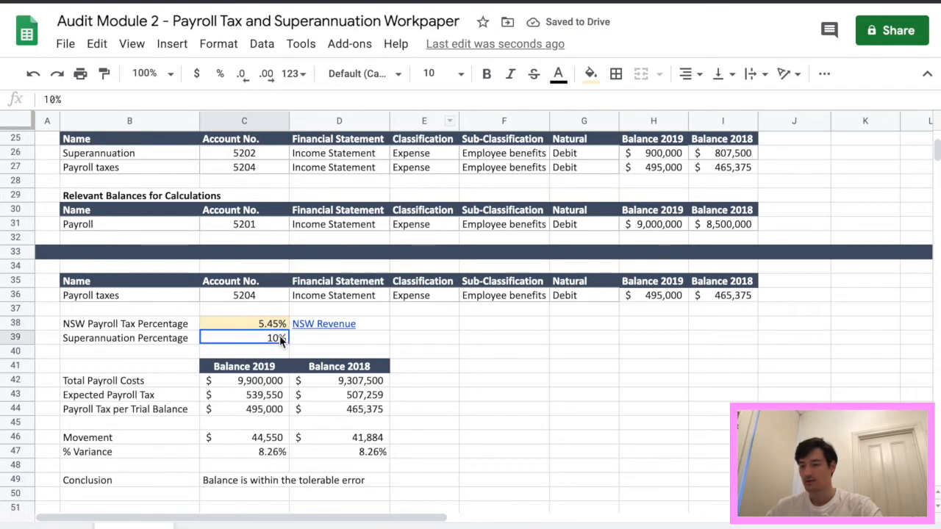
left_click(591, 74)
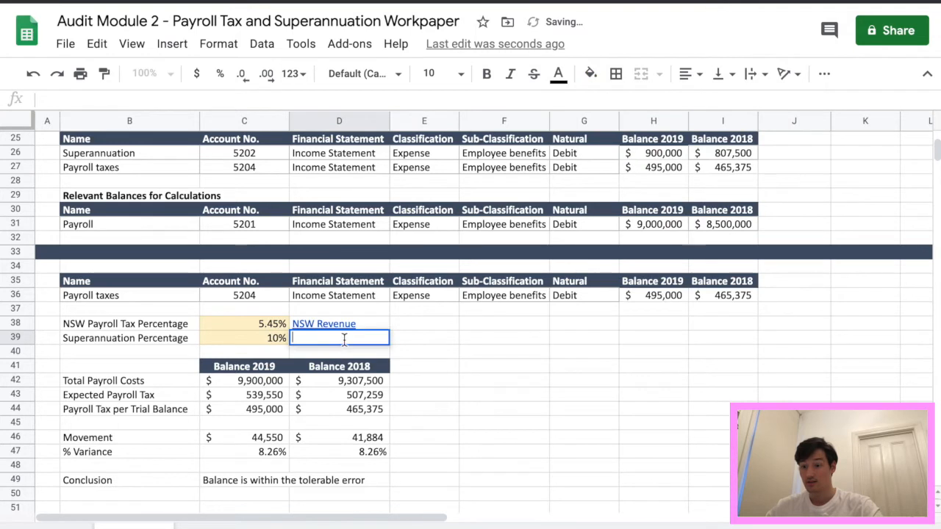
type("Brif")
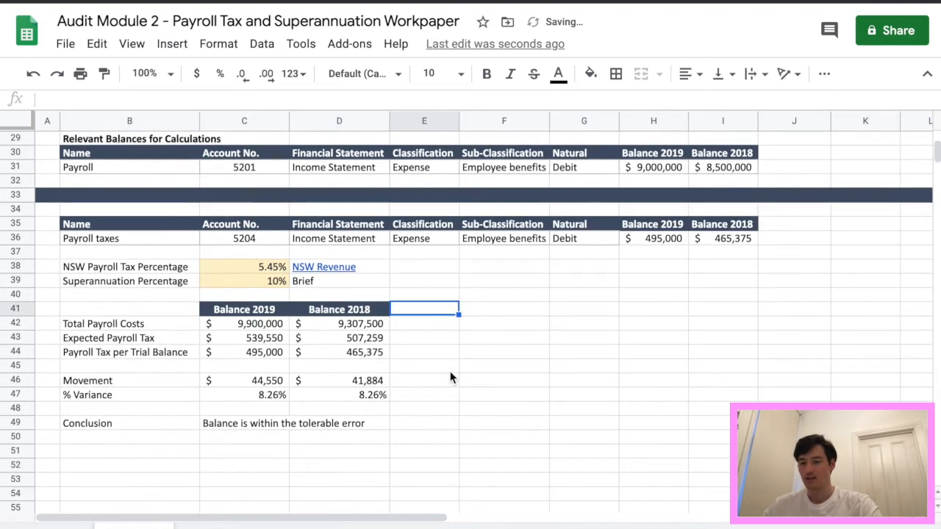
scroll("down", 3)
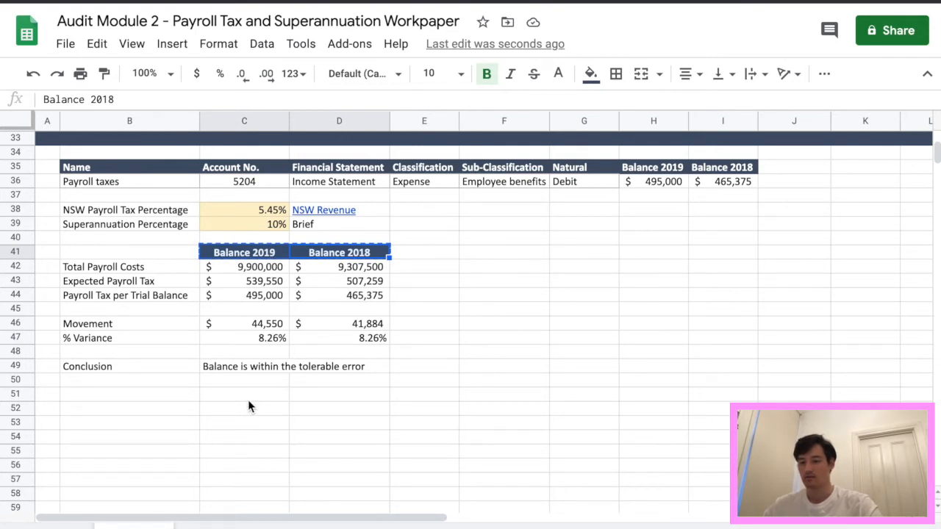
mouse_move(161, 405)
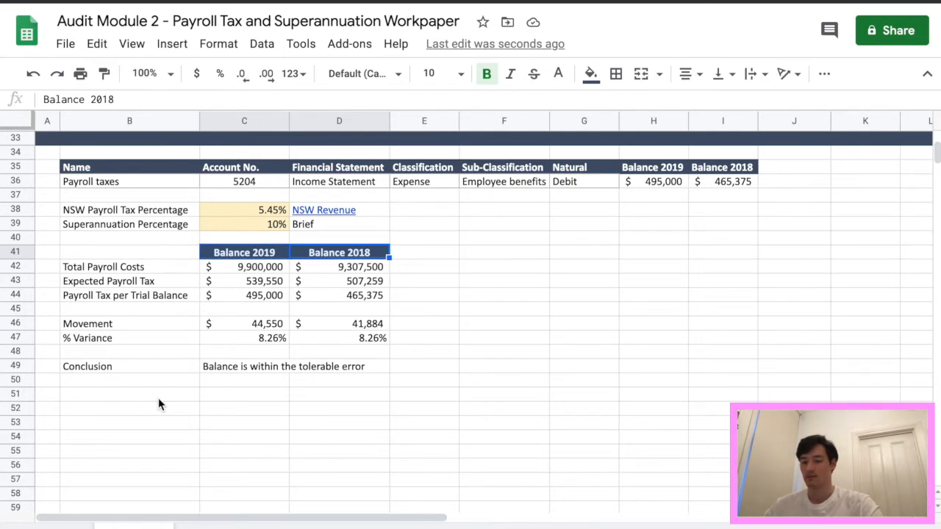
left_click(129, 393)
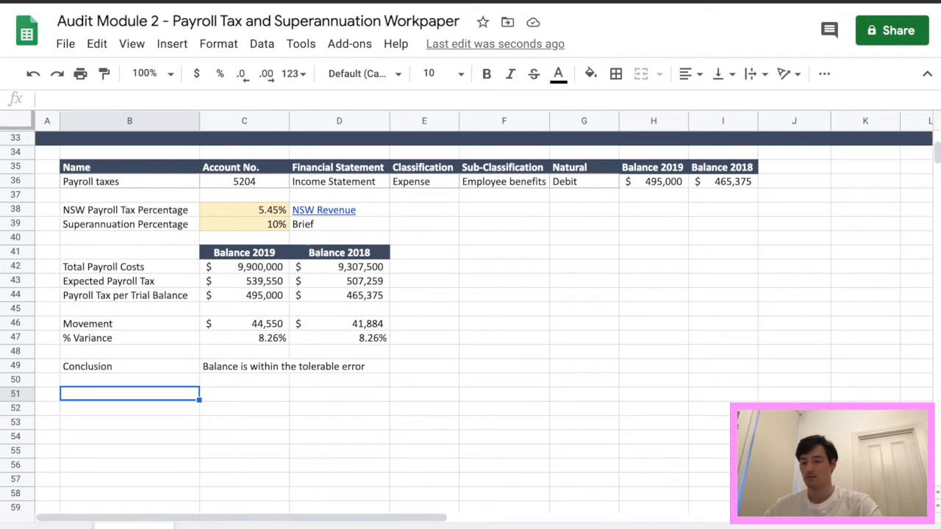
Enter the Total Payroll label and reference the payroll figures for both years.
type("Tota")
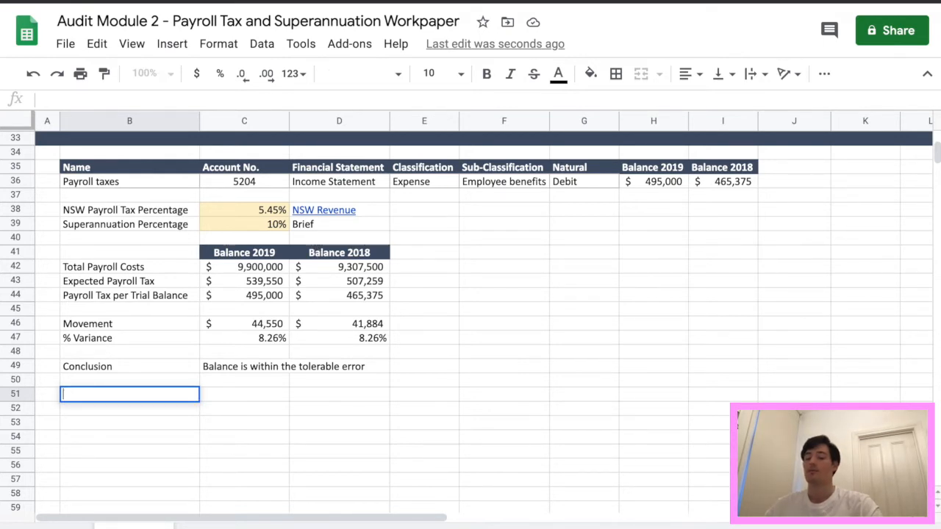
type("Total Payrol")
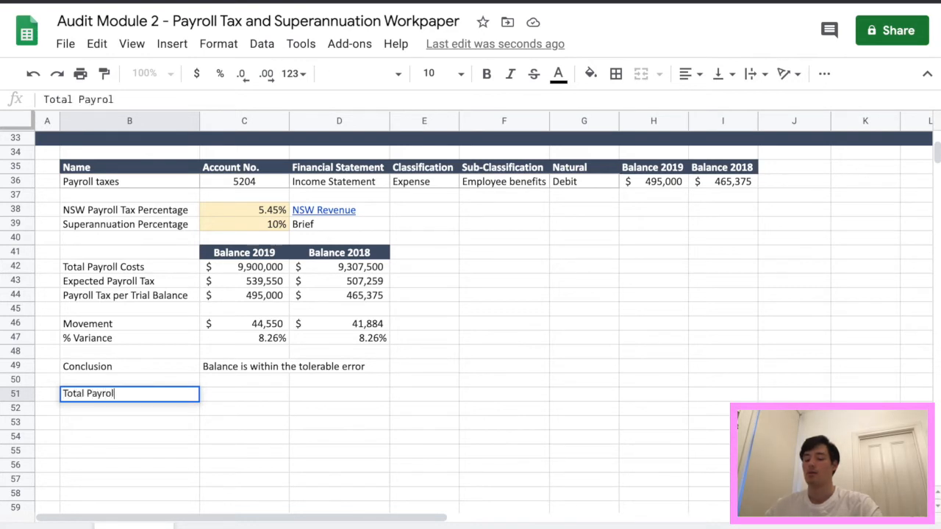
key("enter")
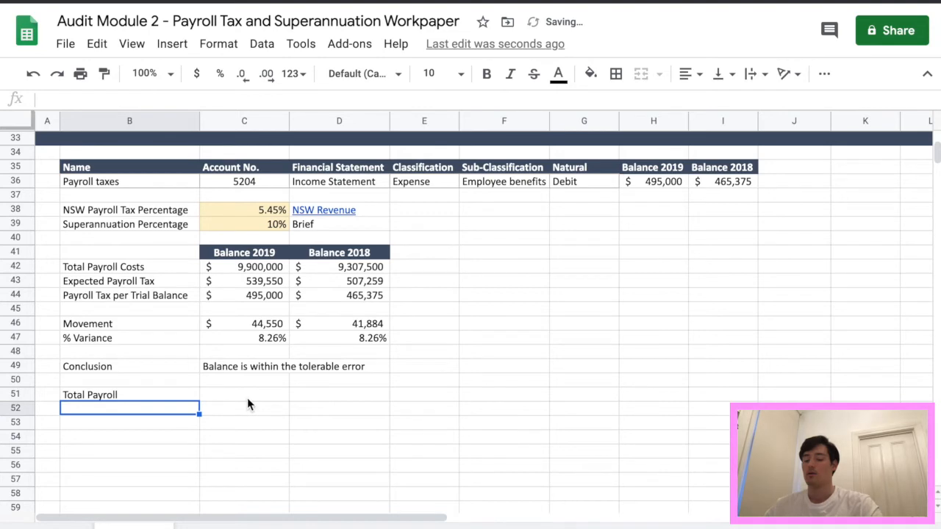
left_click(244, 395)
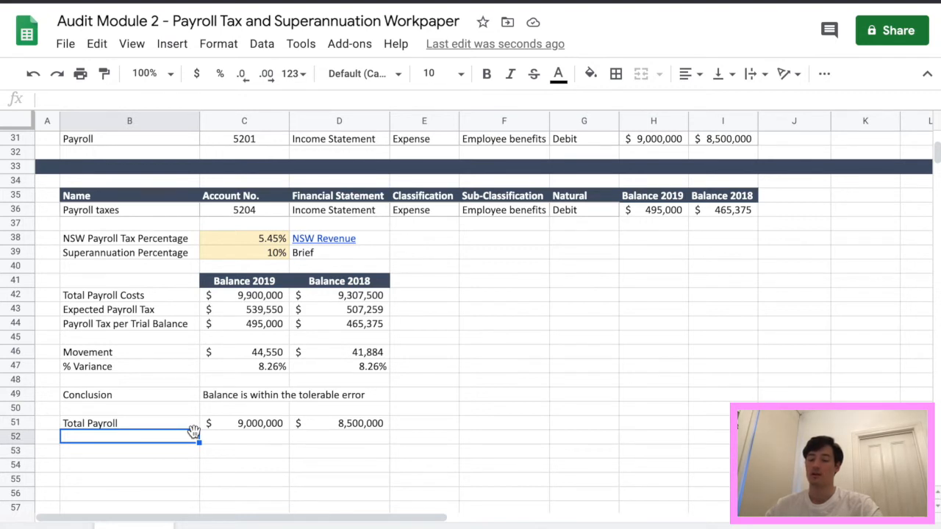
Add the Expected Superannuation label and start a superannuation label beneath it.
type("Expected Supera")
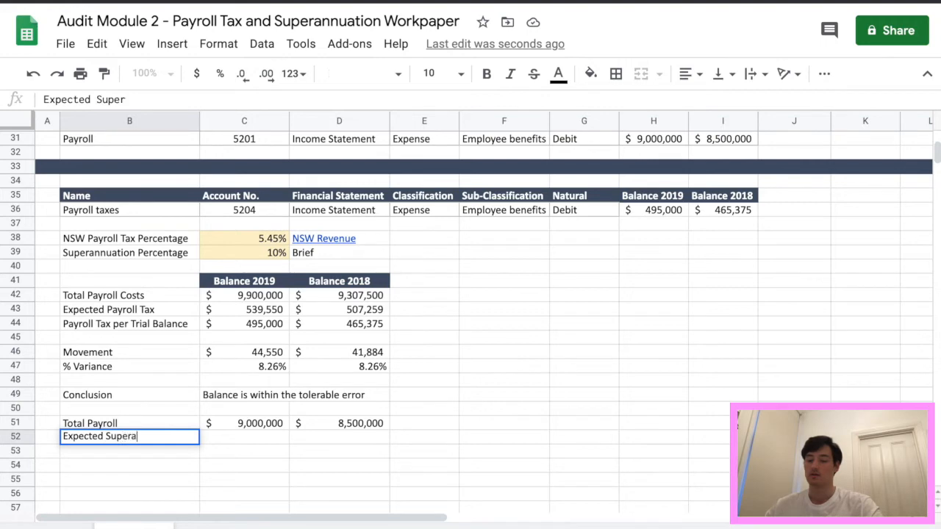
key("enter")
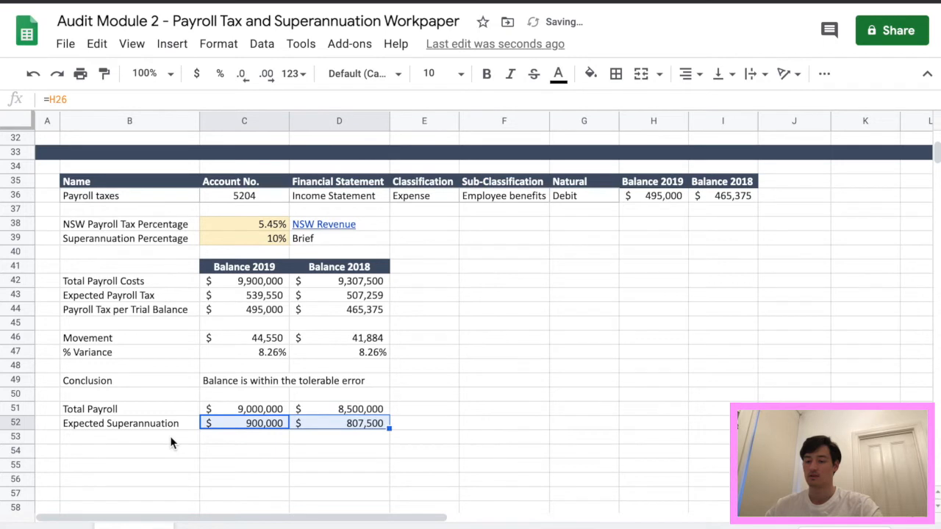
left_click(130, 436)
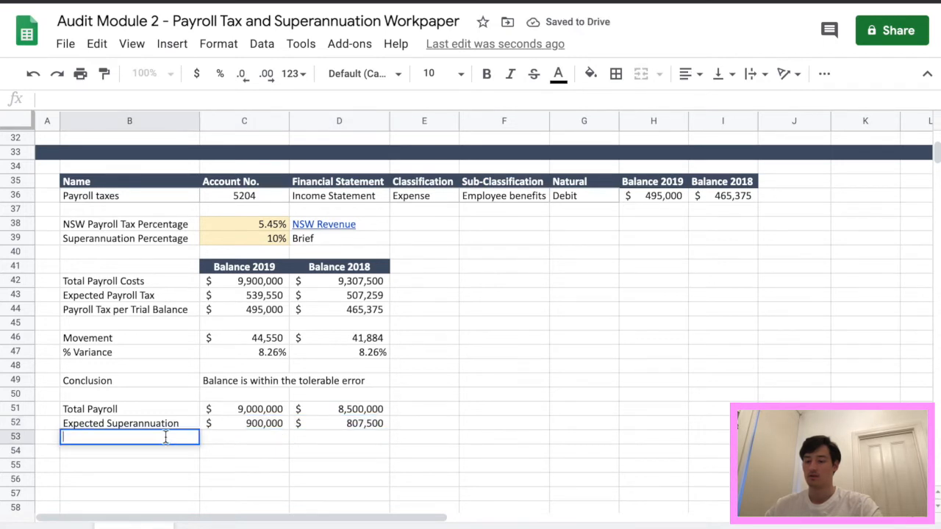
type("Super")
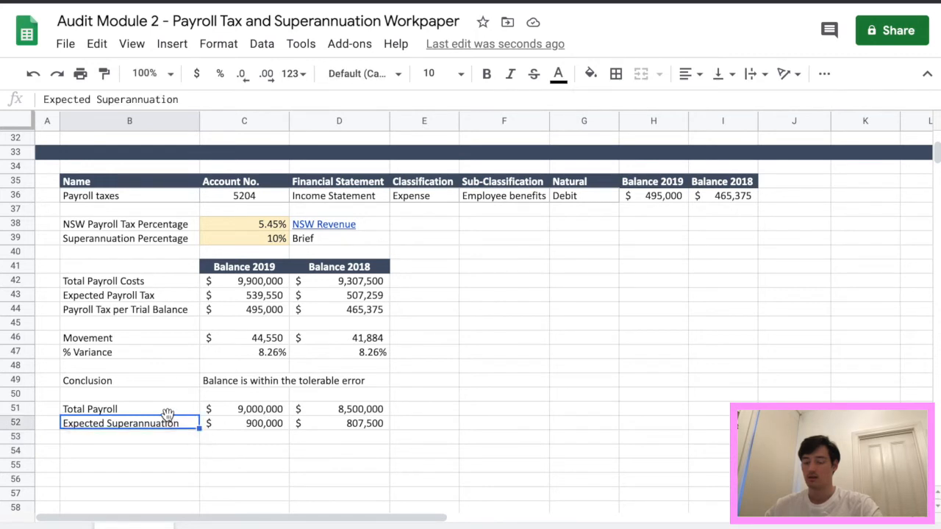
Insert a Superannuation per Trial Balance row below Total Payroll and widen column B.
left_click(129, 409)
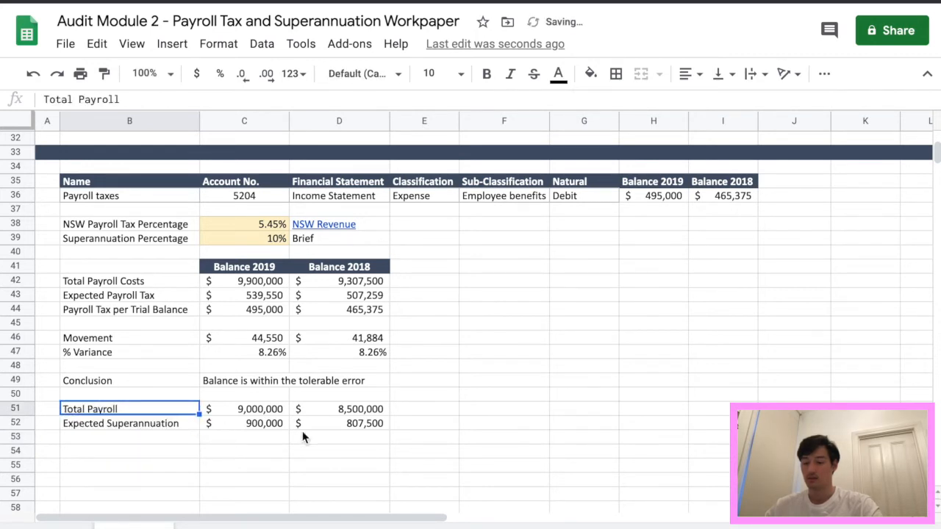
left_click(121, 422)
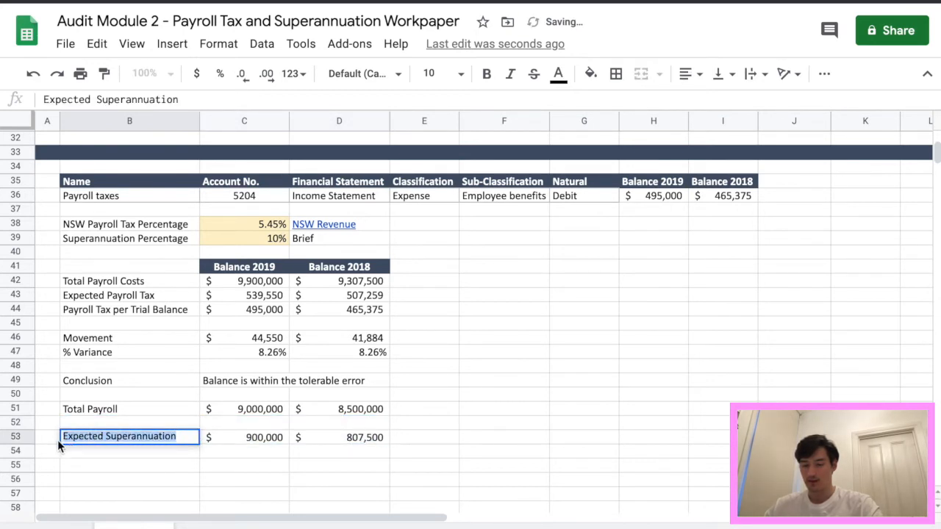
type("Superann")
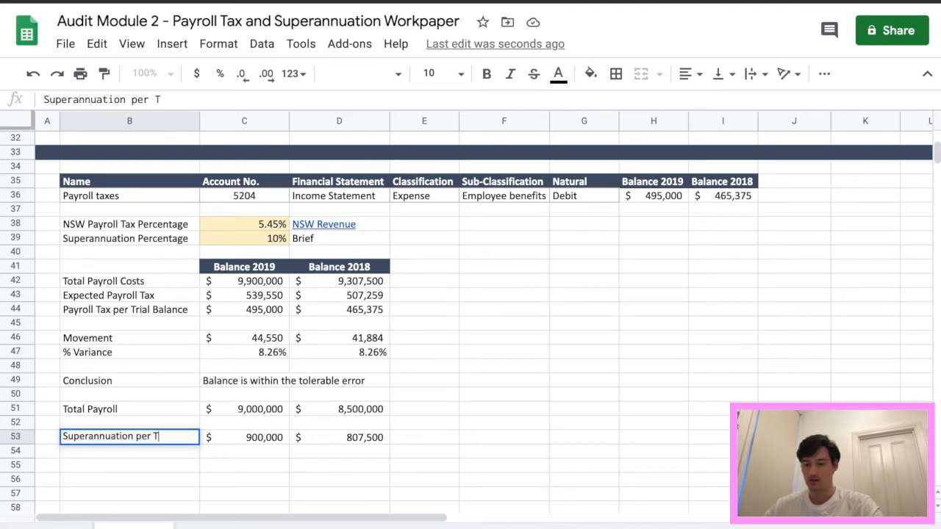
type("rial Bala")
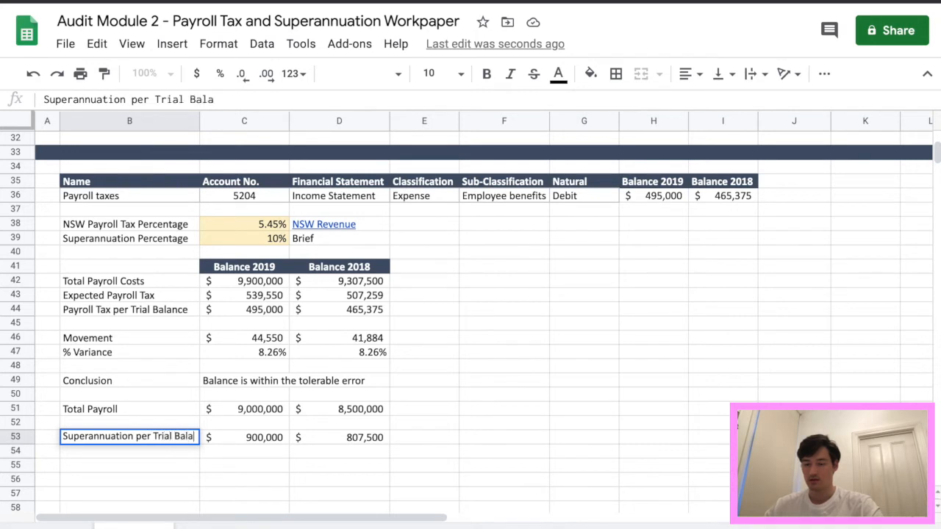
key("enter")
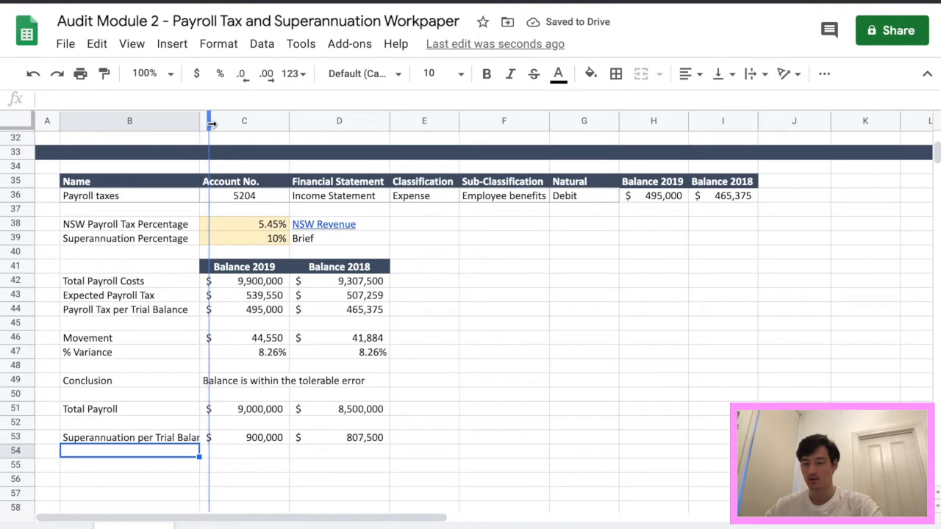
left_click_drag(211, 121, 214, 121)
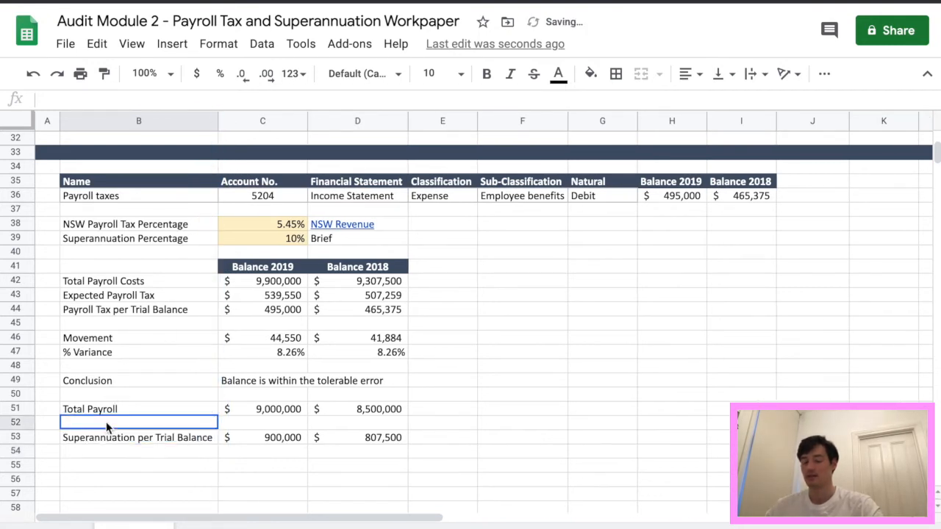
type("Expected Super")
left_click(263, 422)
type("=")
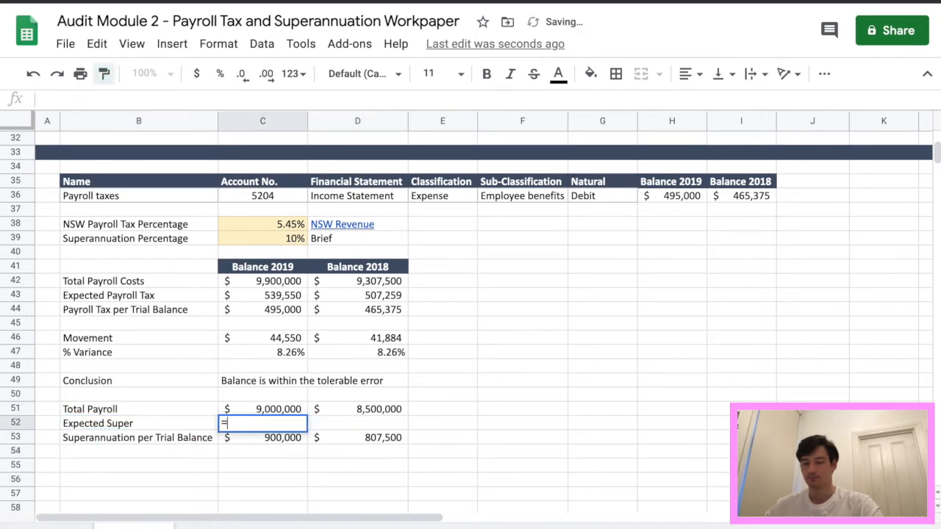
Calculate Expected Super as Total Payroll times the super rate, entering 850,000 for 2018.
type("C51")
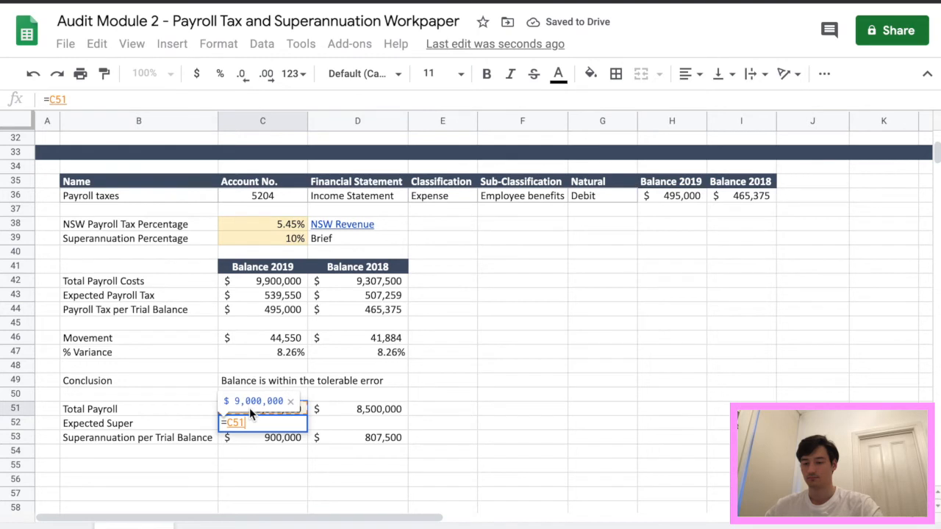
left_click(262, 239)
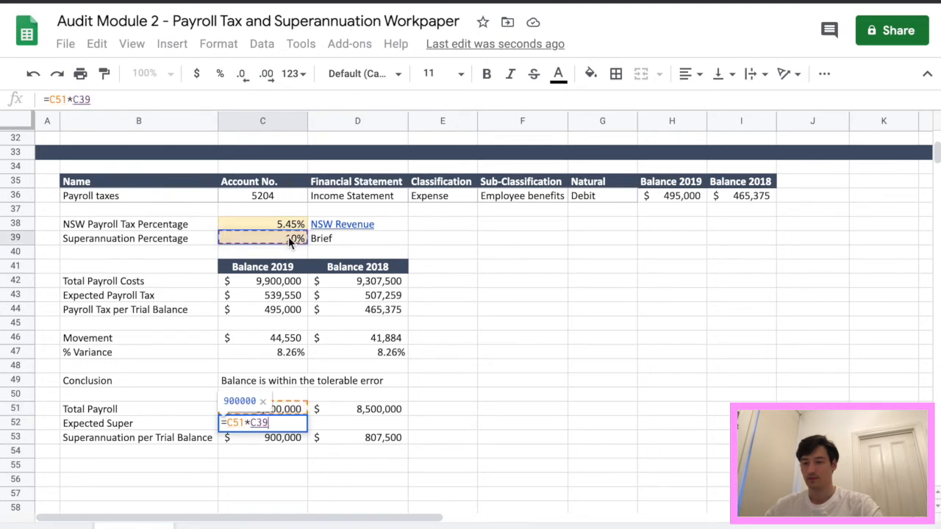
key("enter")
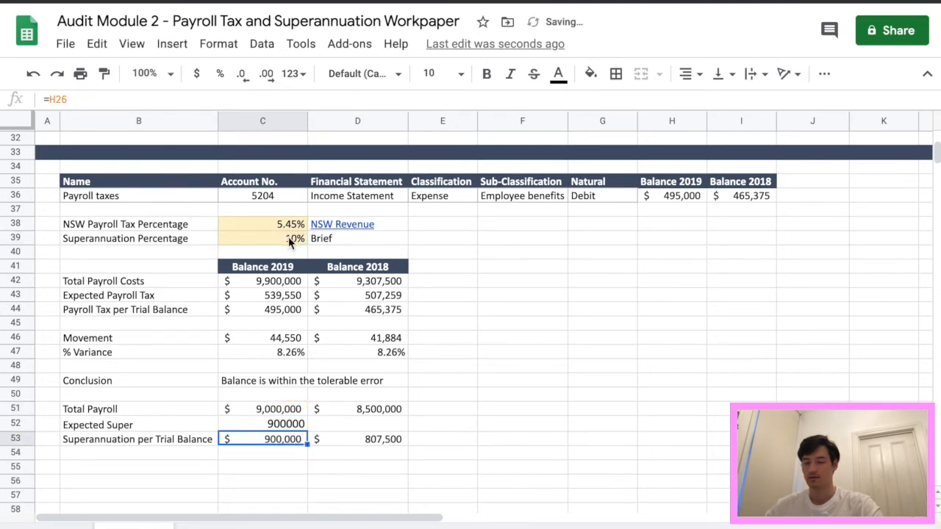
left_click(262, 424)
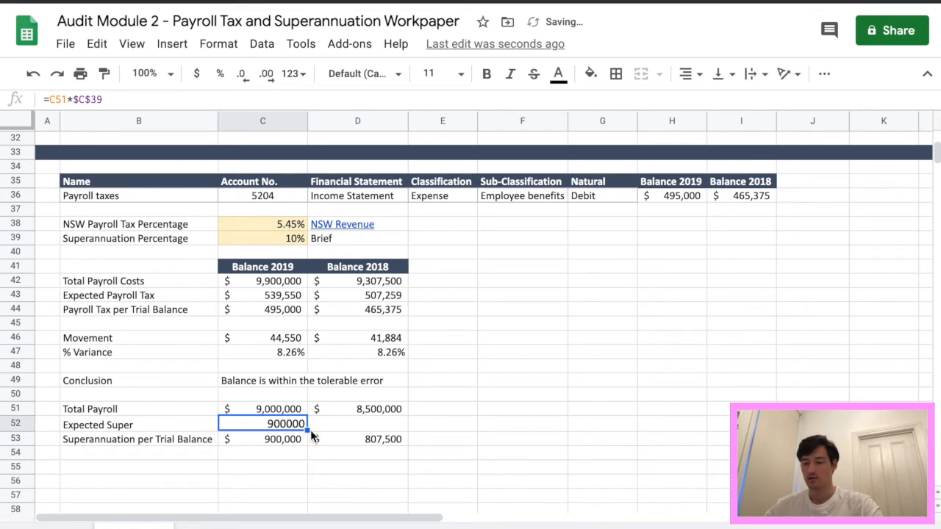
type("850000")
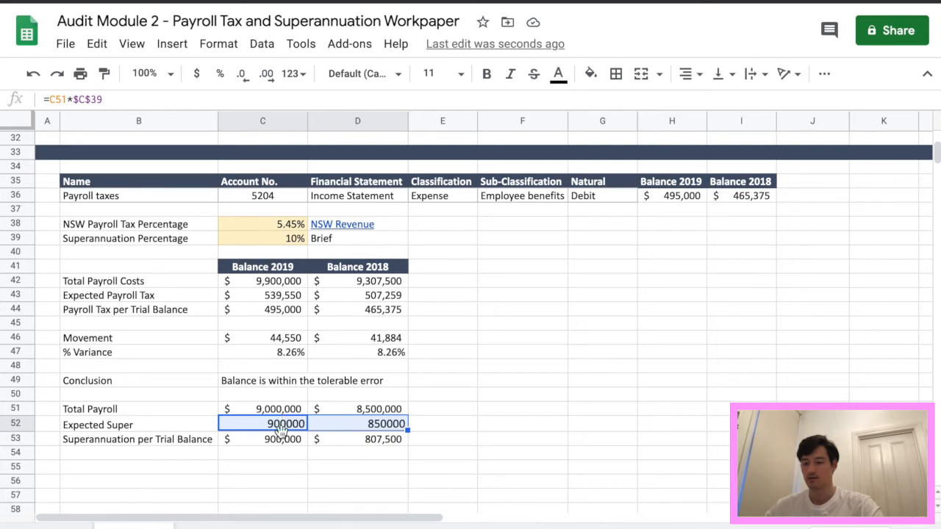
Paint the trial balance row's dollar format onto the Expected Super row.
left_click(357, 439)
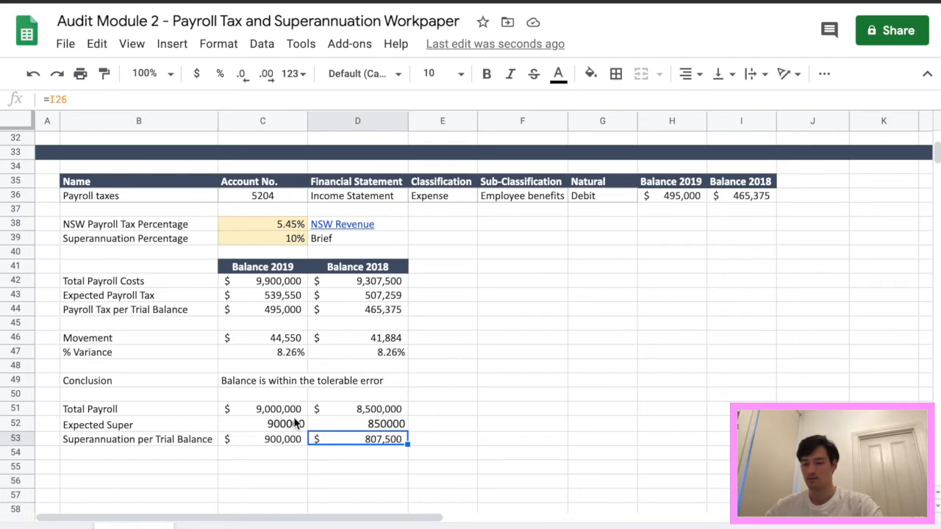
scroll("up", 3)
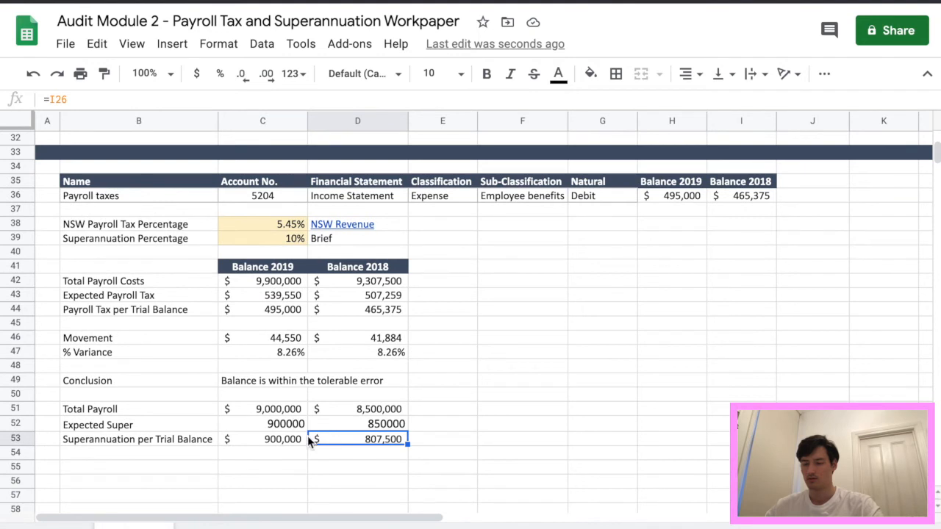
left_click(263, 409)
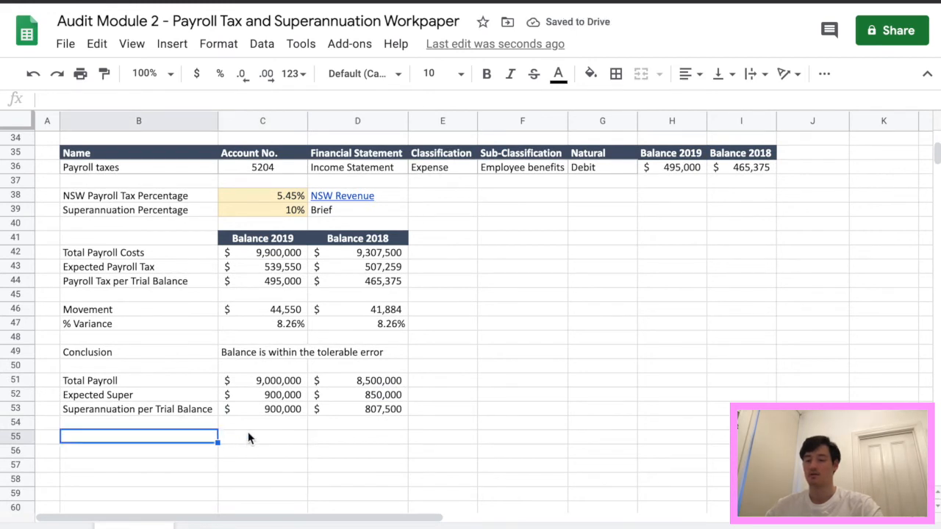
Add Movement (=C52-C53) and % Variance (=C55/C53) rows, showing variances as percentages.
type("Movement")
left_click(139, 450)
type("% Variance")
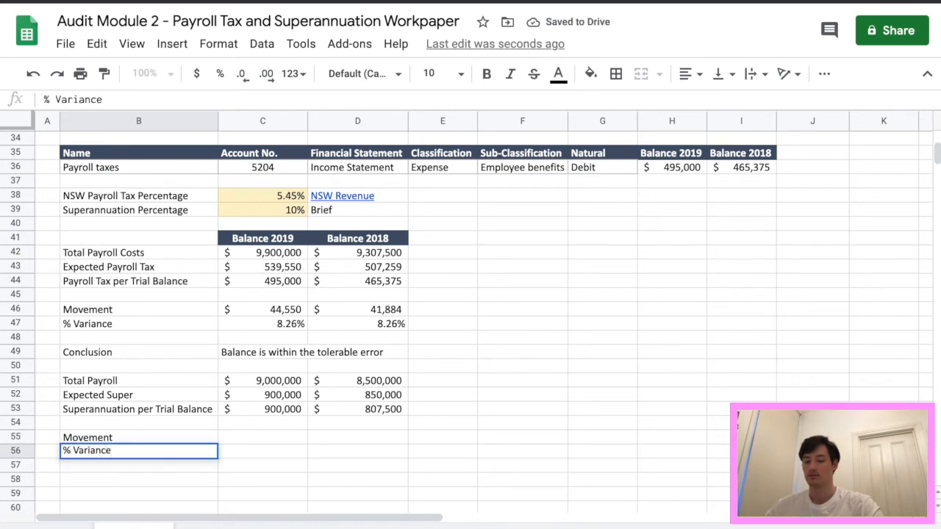
left_click(262, 437)
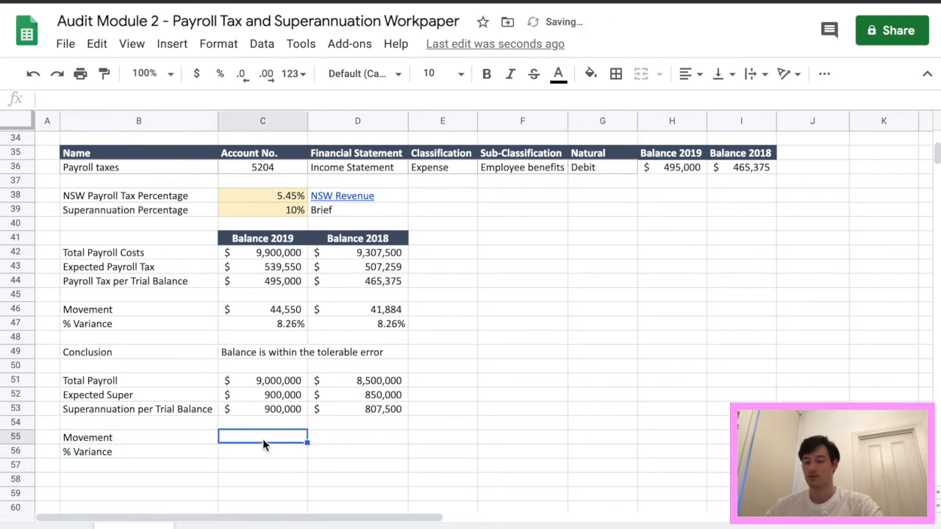
type("=C52")
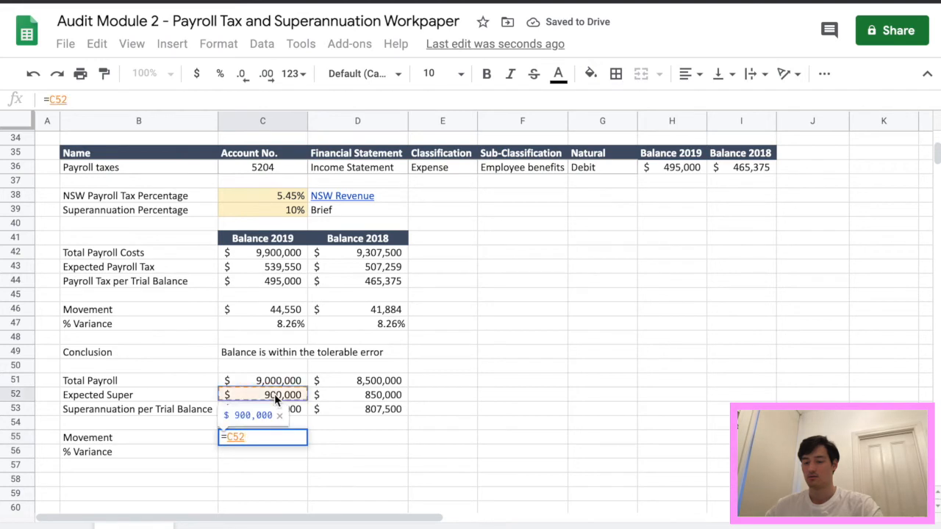
key("enter")
type("=")
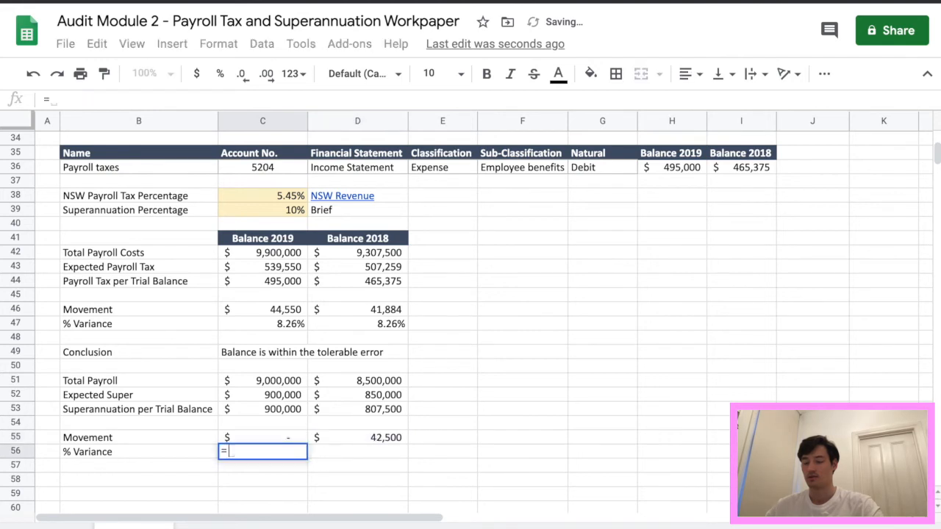
type("C55/")
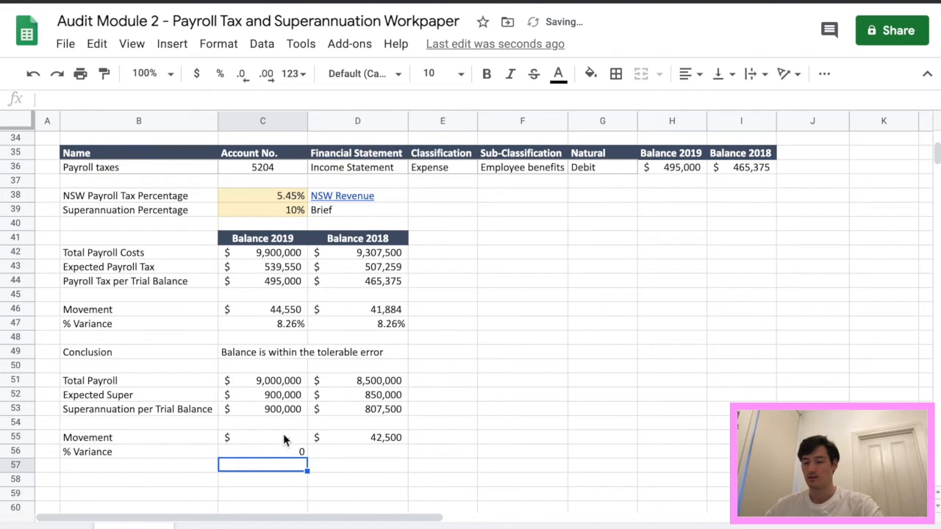
left_click(263, 451)
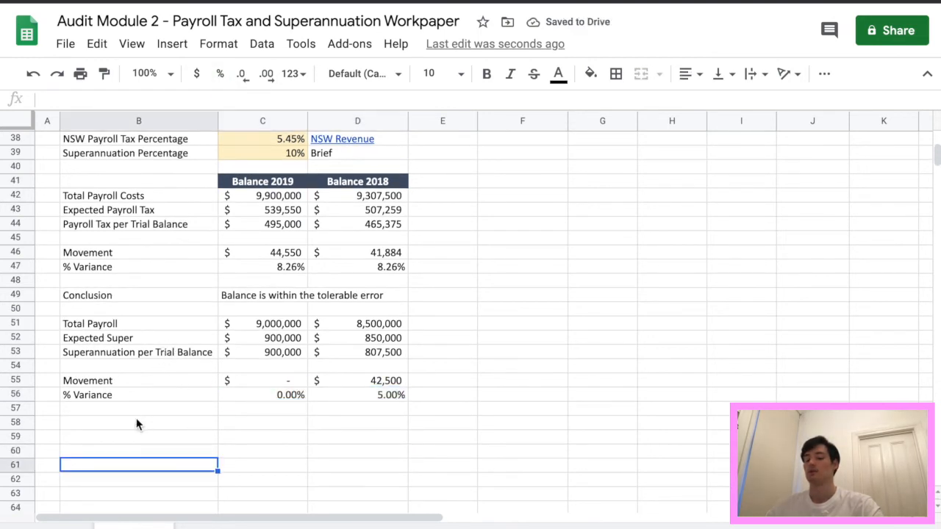
Enter 'Conclusion' with 'Balance is within the tolerable error' beside it.
type("Conclusion")
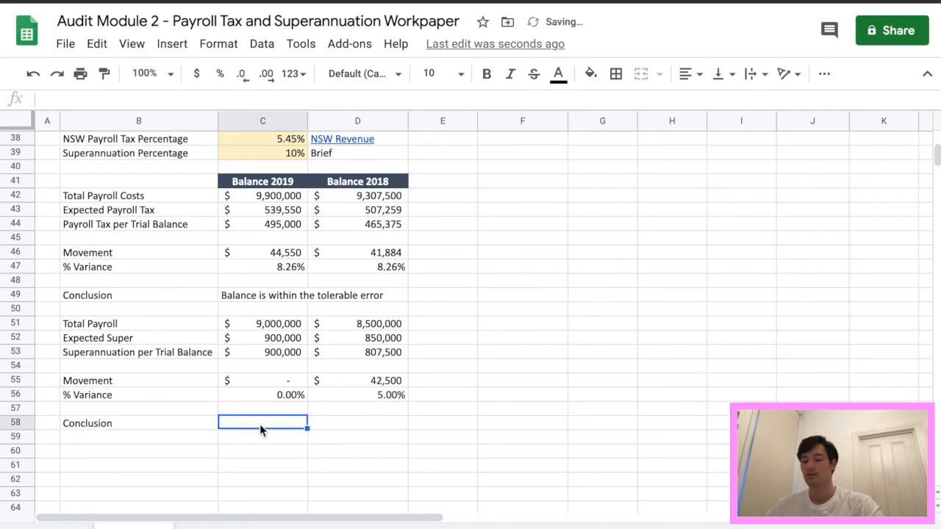
type("Balance")
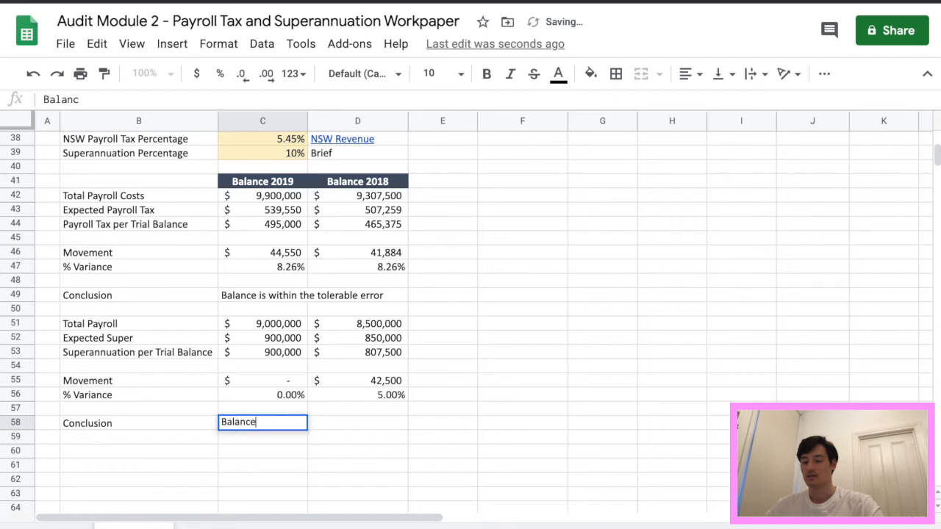
type("is within the tole")
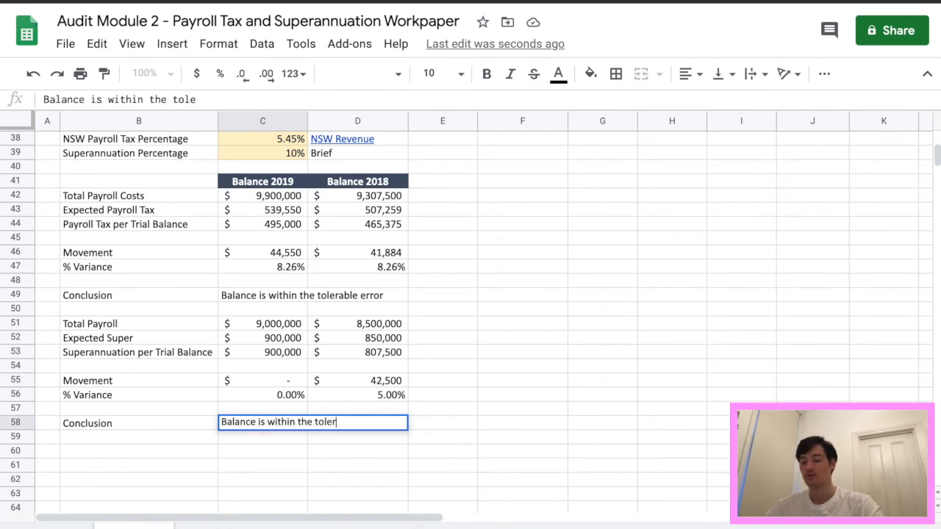
type("rable error")
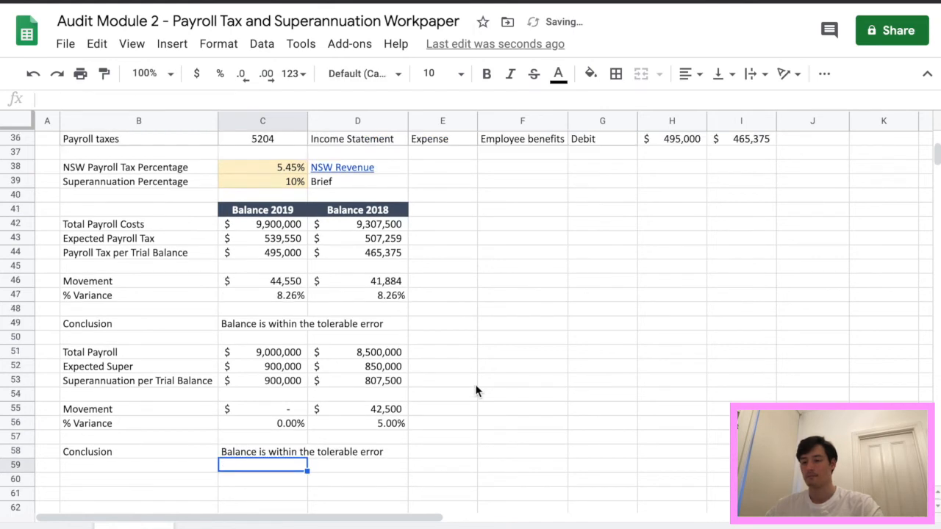
mouse_move(485, 378)
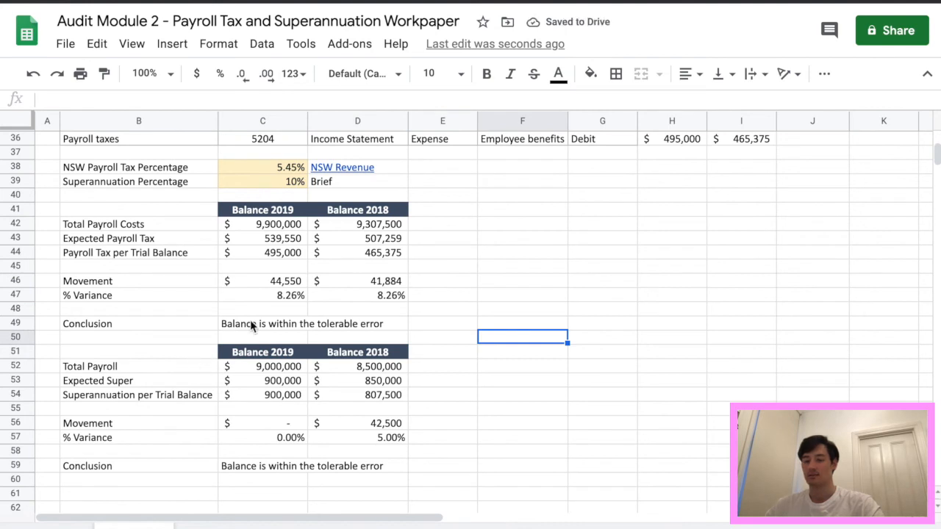
Title the new superannuation header row 'Superannuation Calc.'.
left_click(139, 351)
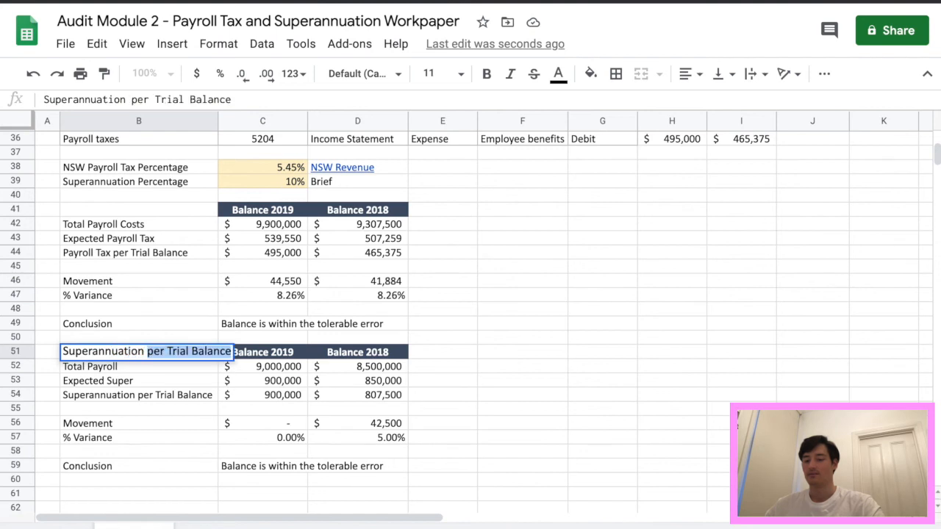
type("Superannuation Calc")
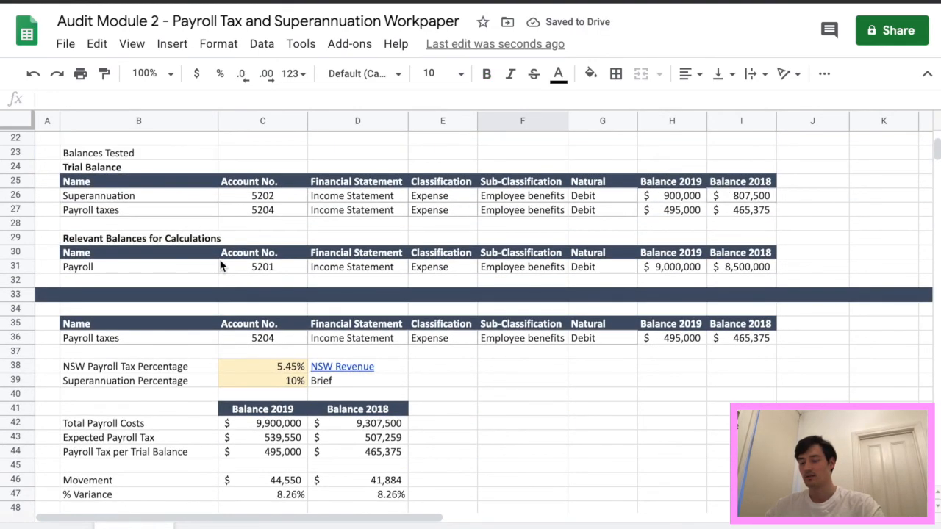
scroll("up", 3)
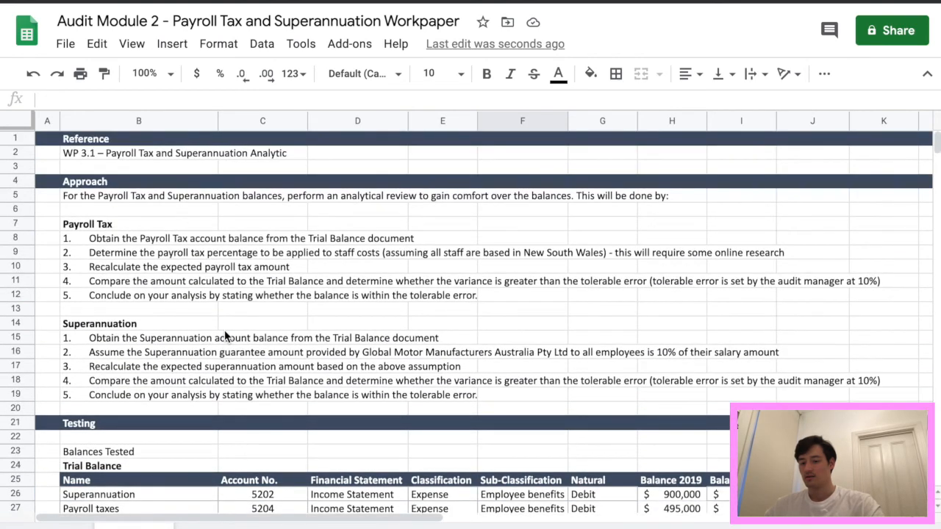
scroll("down", 3)
type("Payroll")
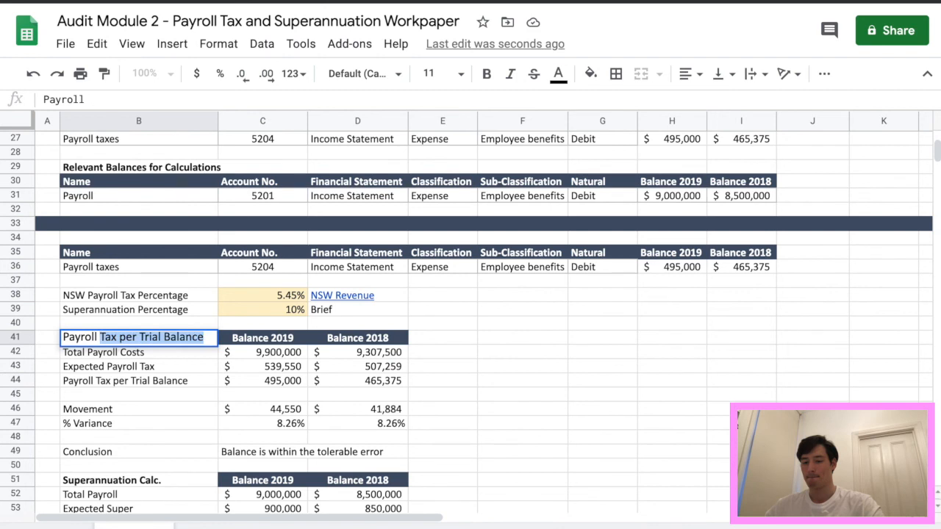
Trim the payroll tax block's title down to 'Payroll Tax'.
left_click(138, 337)
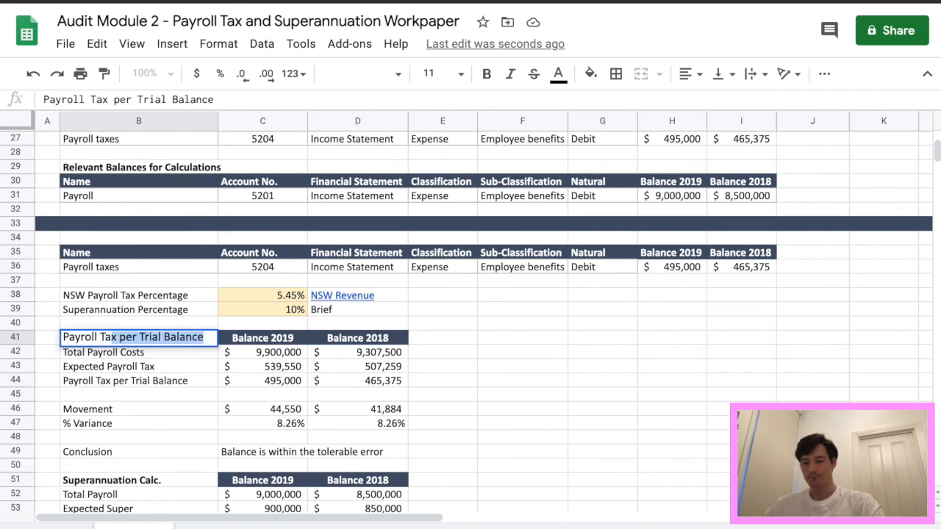
double_click(138, 337)
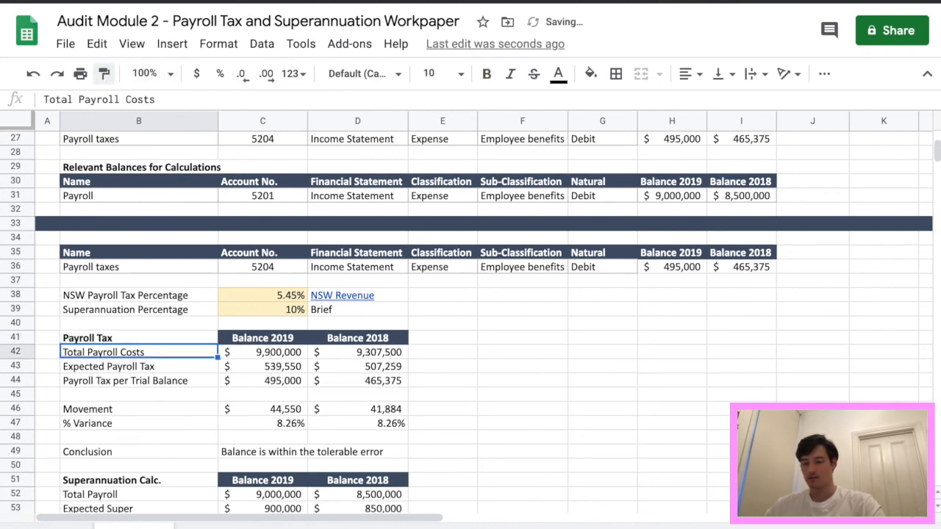
scroll("down", 3)
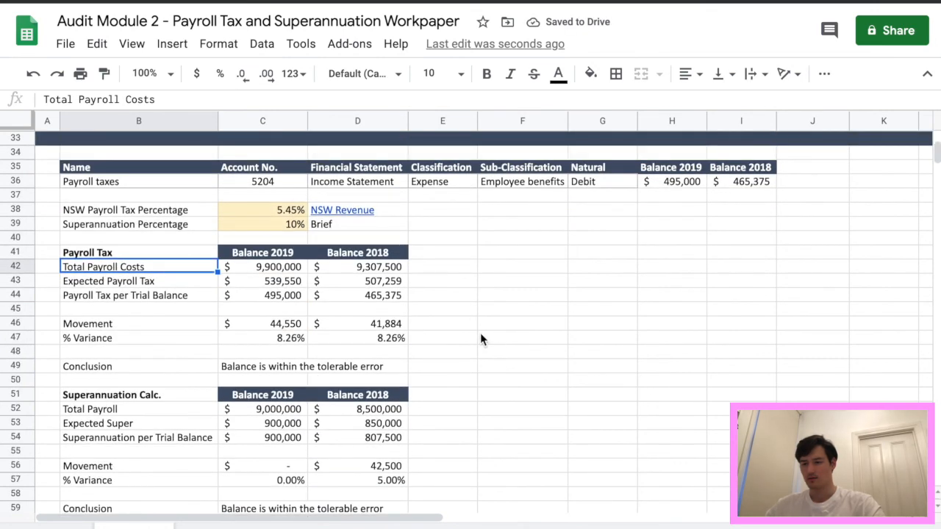
scroll("up", 3)
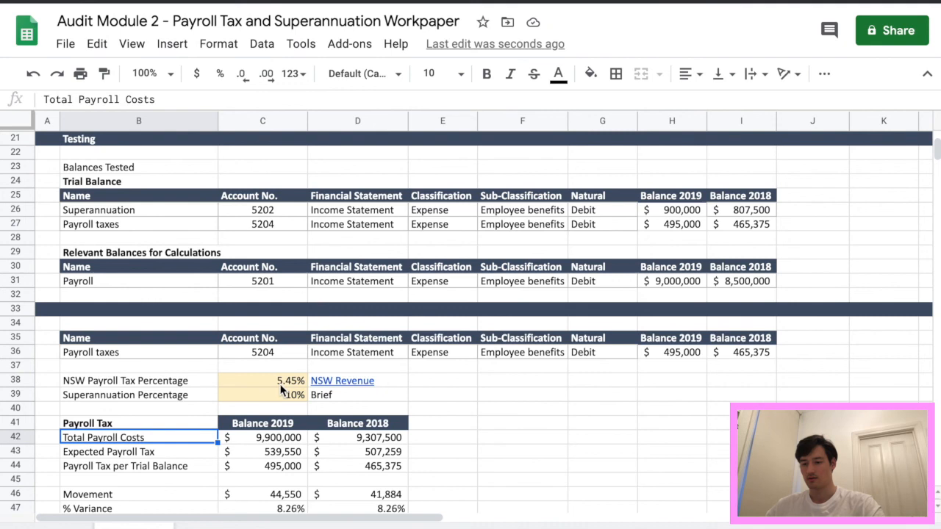
scroll("down", 3)
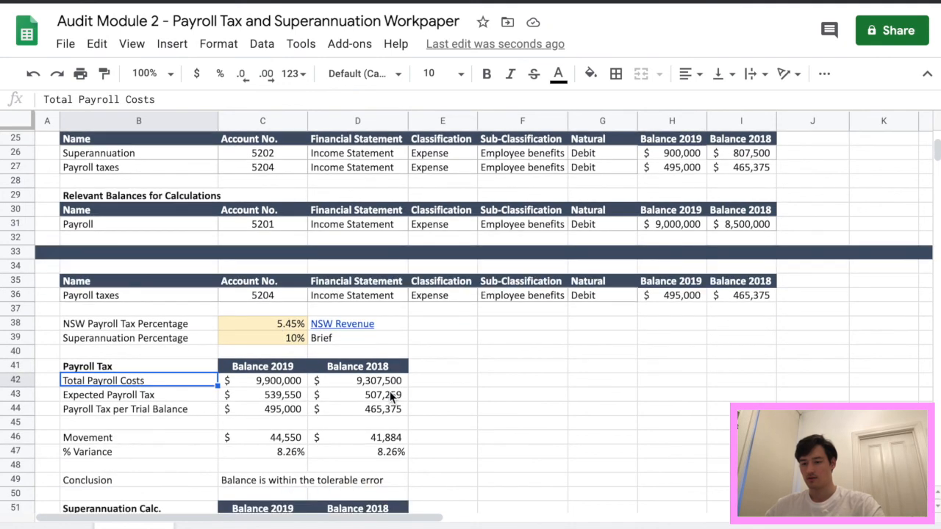
mouse_move(469, 394)
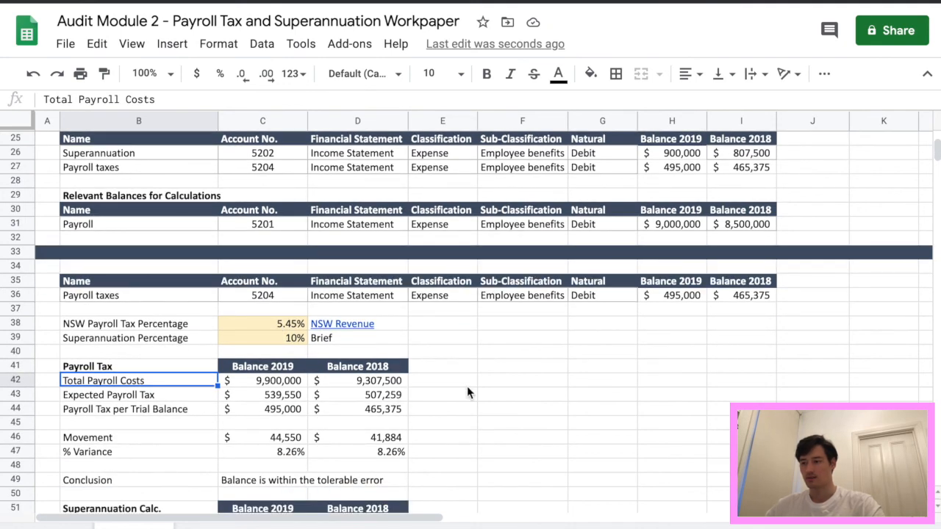
scroll("down", 3)
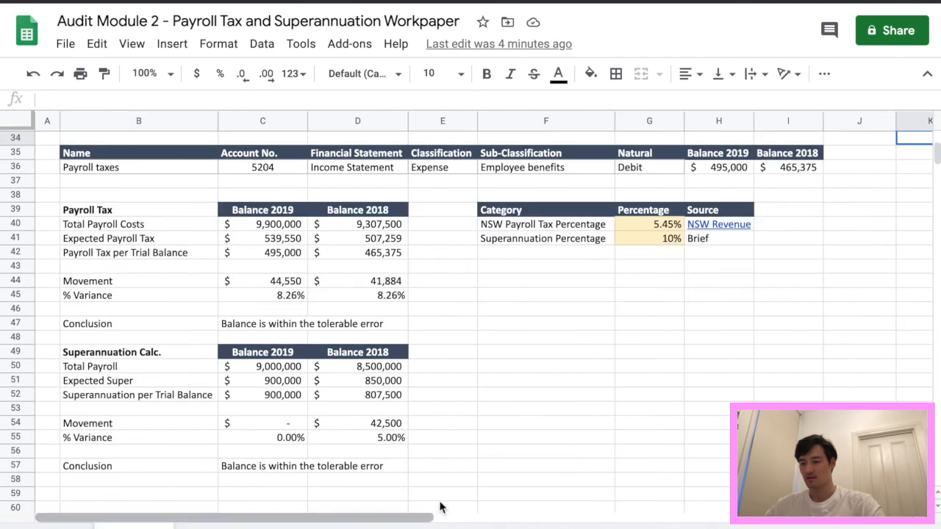
mouse_move(350, 497)
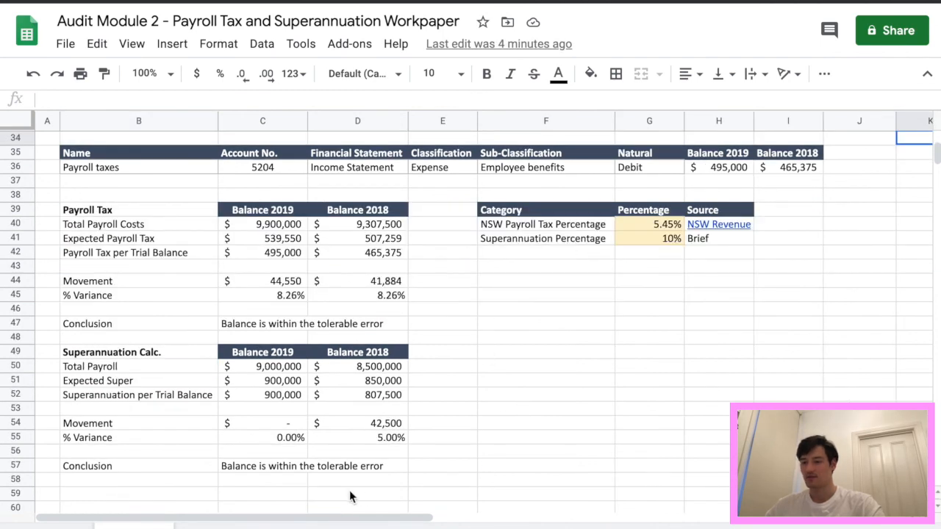
mouse_move(329, 328)
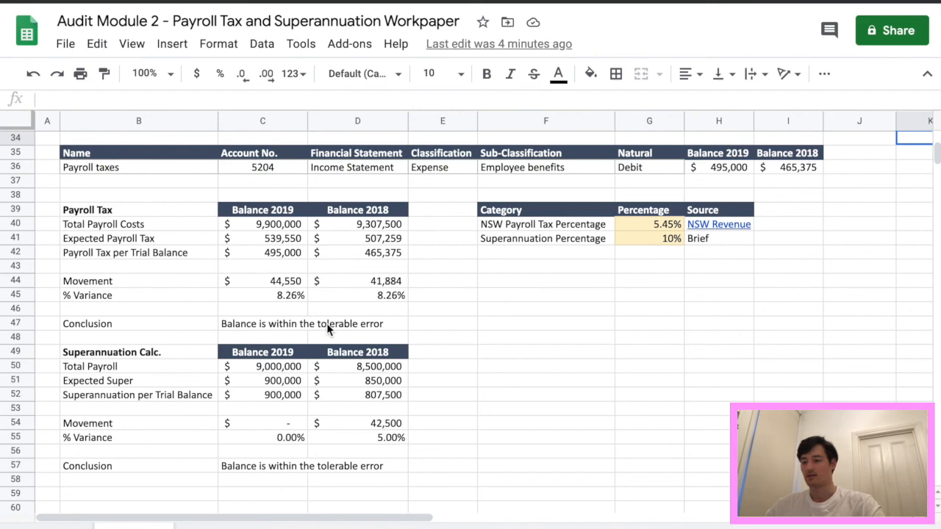
mouse_move(364, 286)
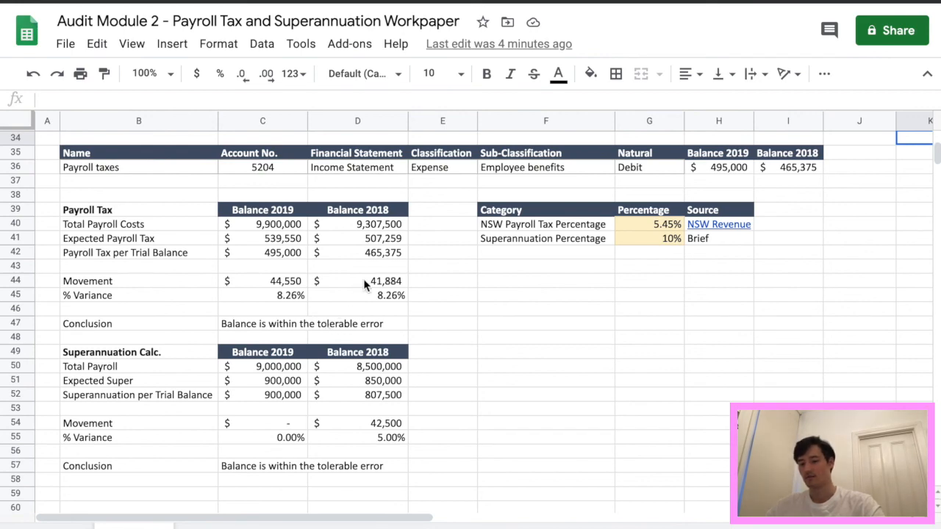
Scroll up through the workpaper to review the percentage rows.
scroll("up", 3)
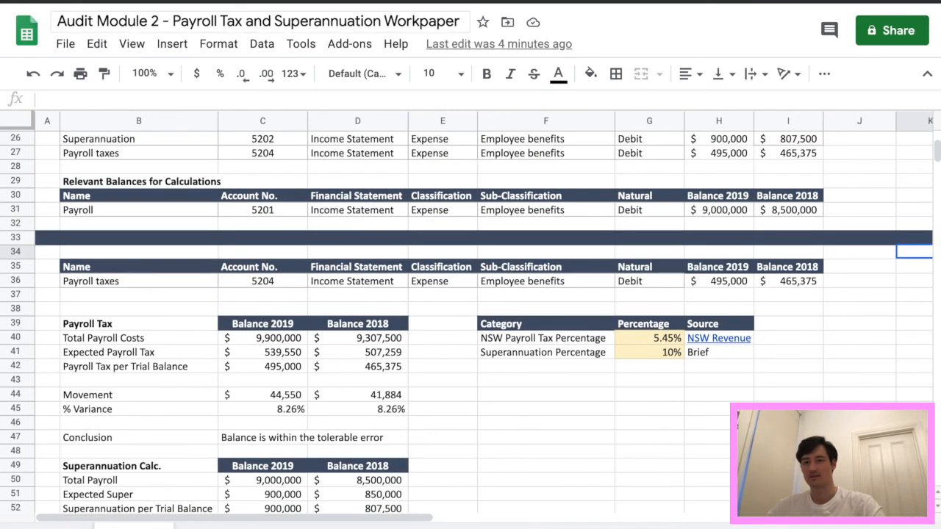